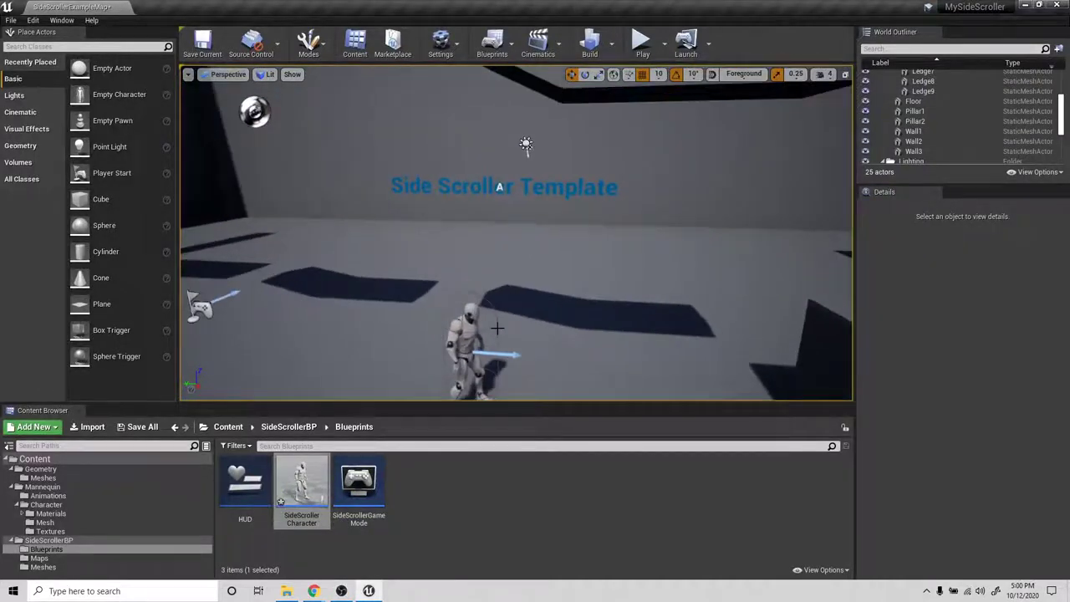
Step: Open the SideScrollerCharacter blueprint from the Content Browser
double_click(301, 481)
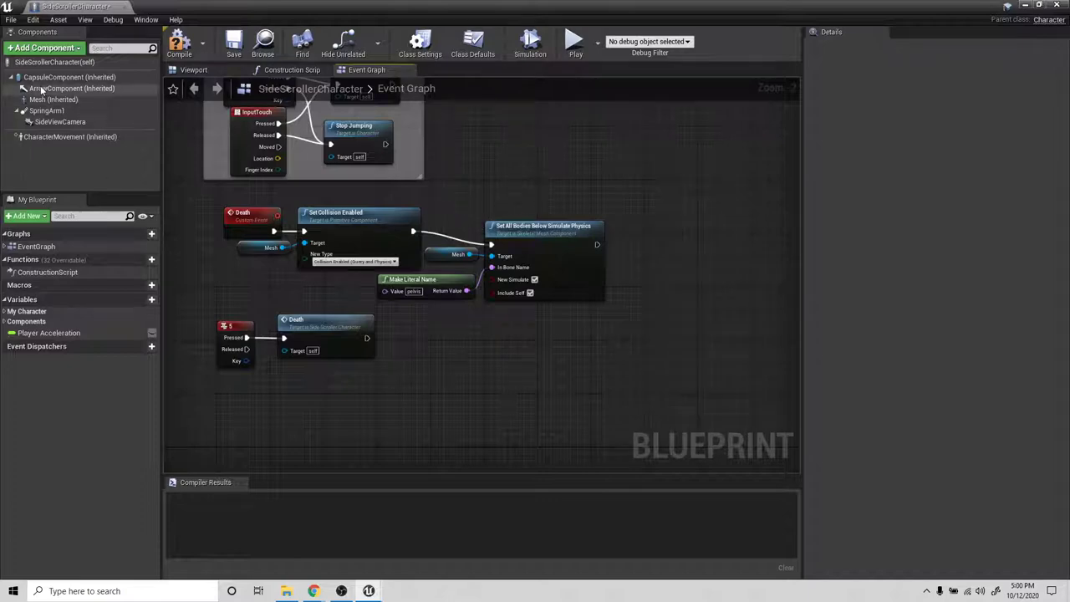
Step: Add a Camera component under the Mesh, lift it above the character in the Viewport, and return to the level
click(54, 100)
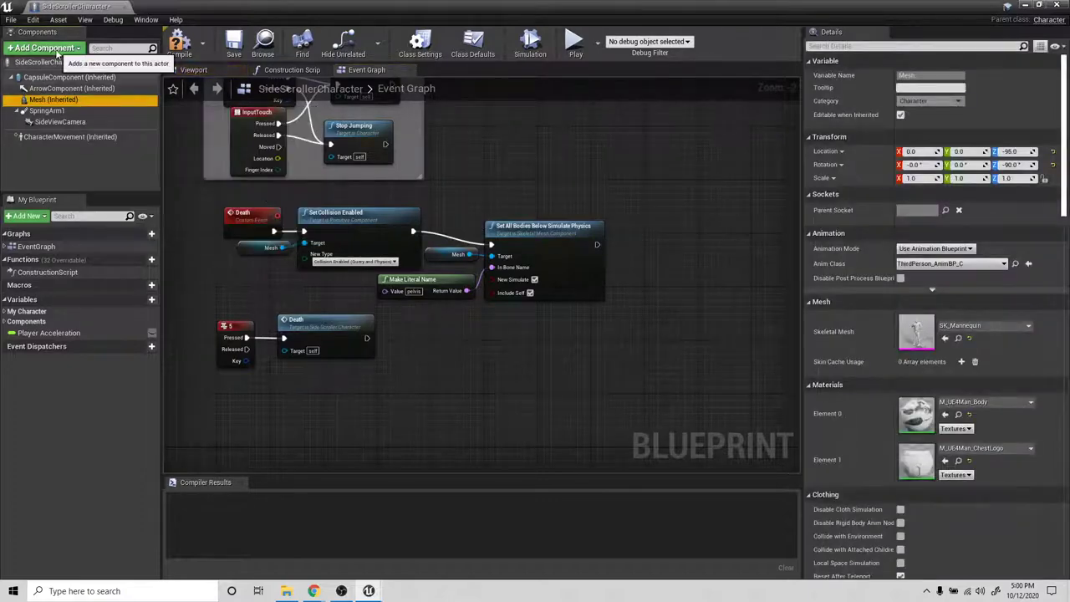
click(45, 46)
text(cam)
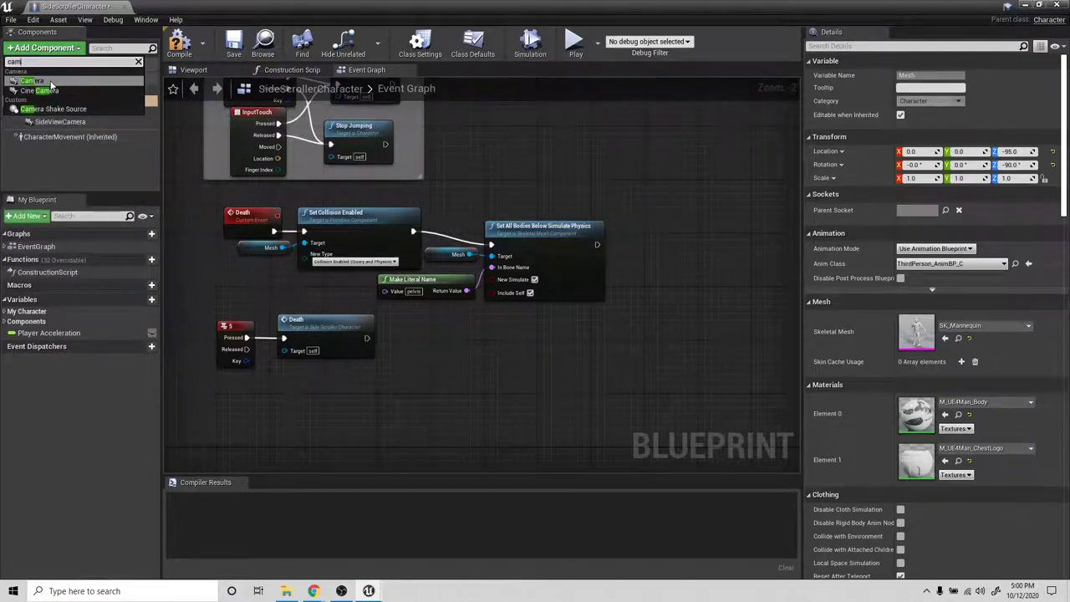
click(47, 111)
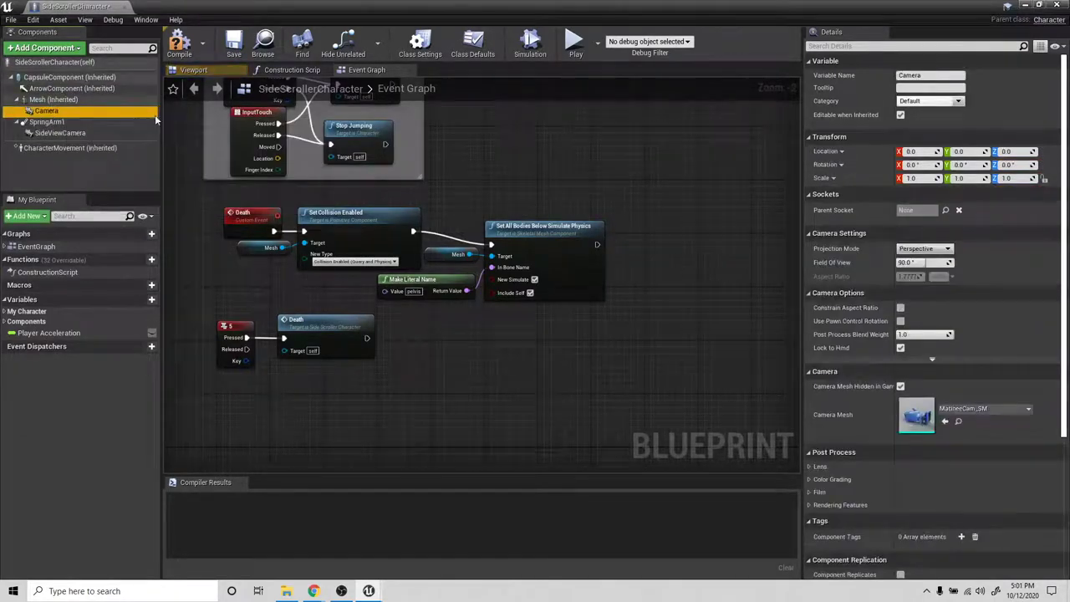
click(194, 70)
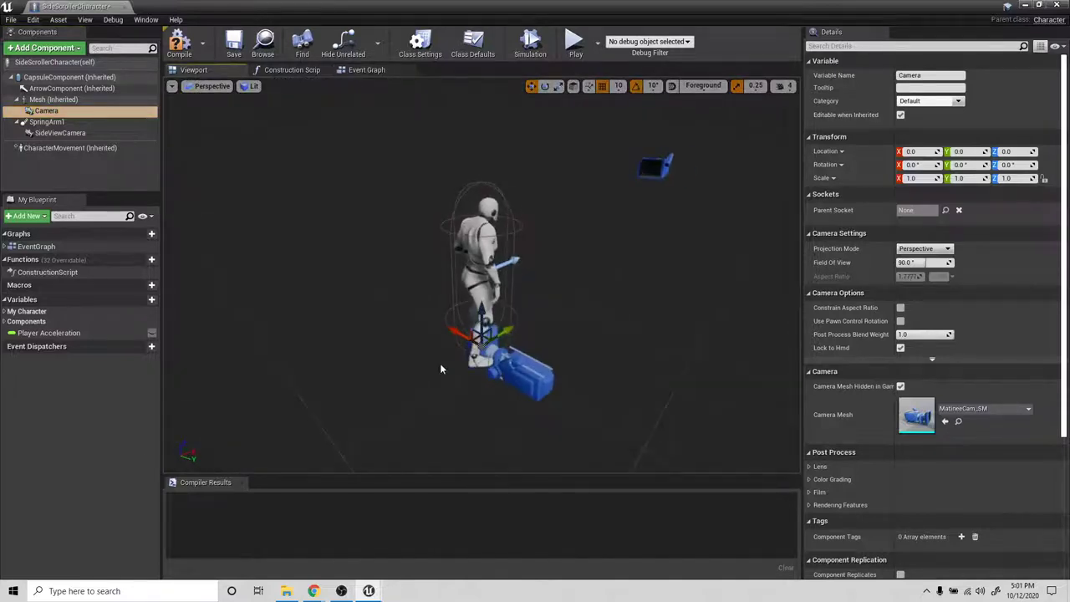
scroll(down, 3)
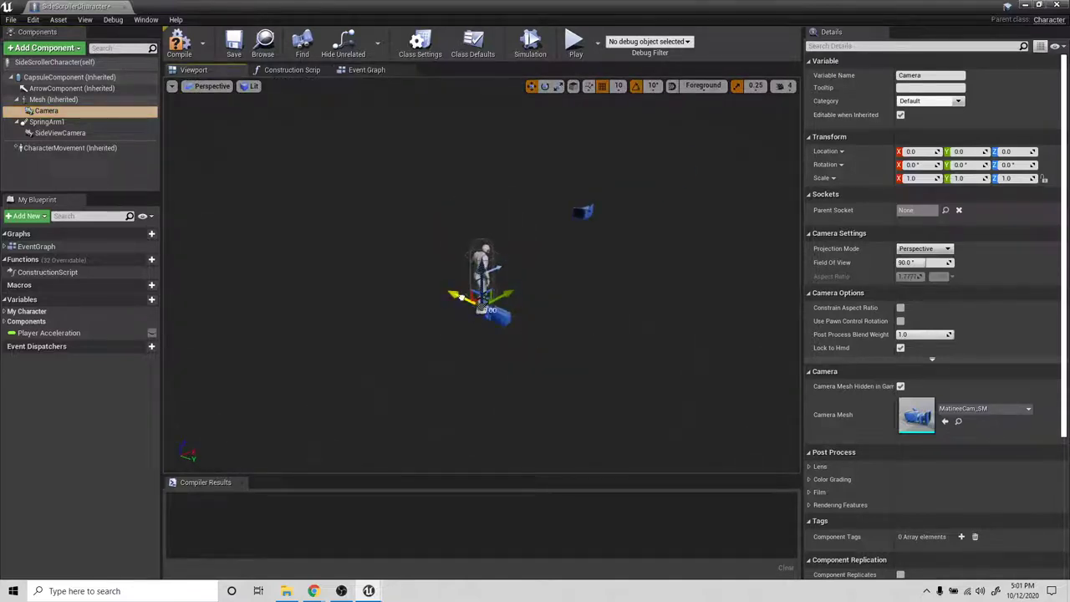
drag(481, 298, 698, 243)
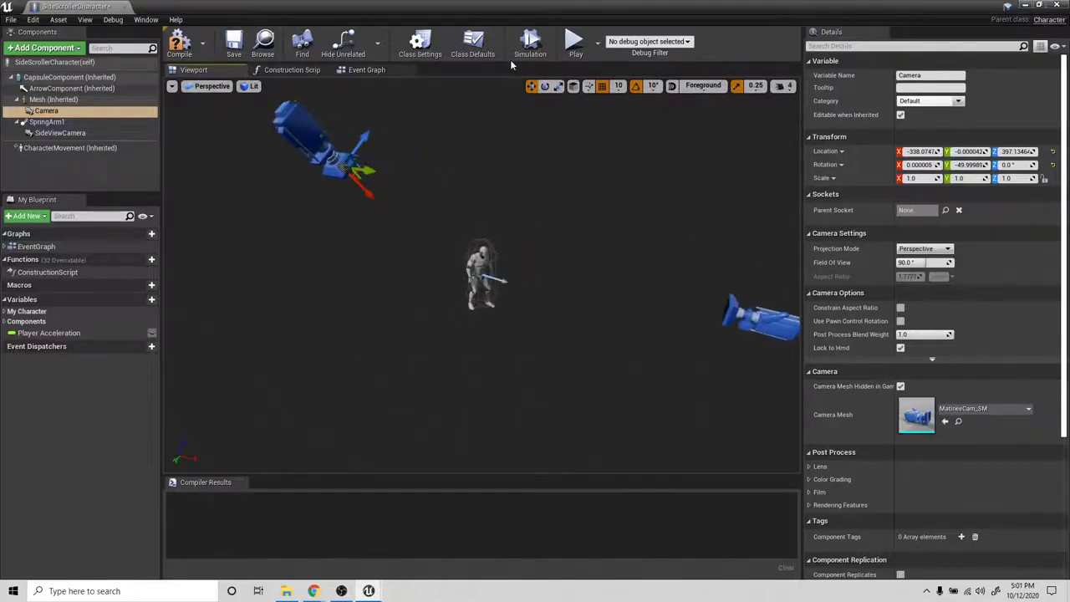
click(179, 41)
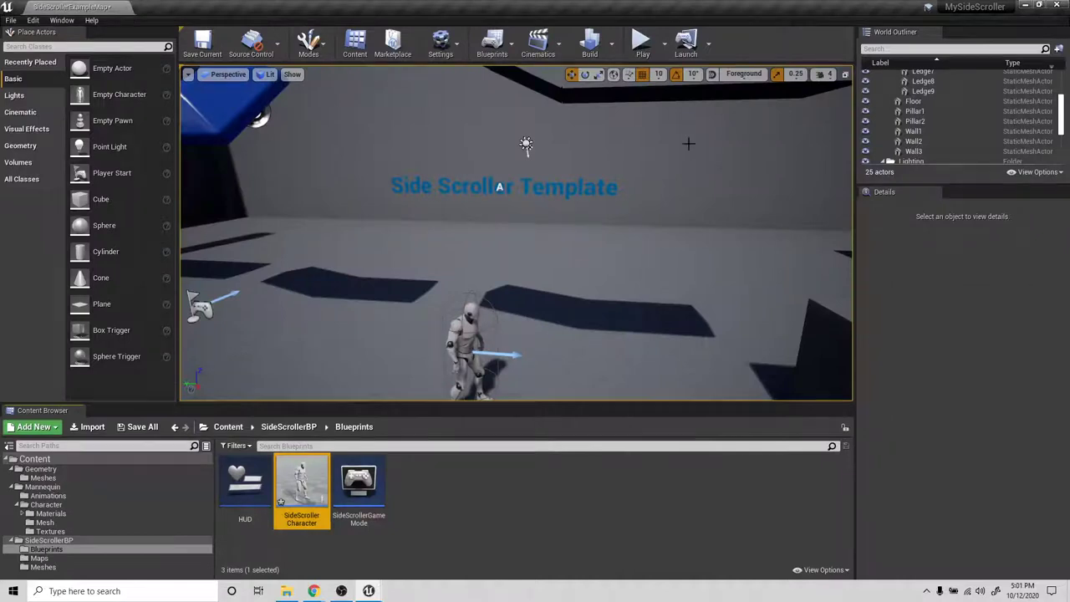
mouse_move(642, 42)
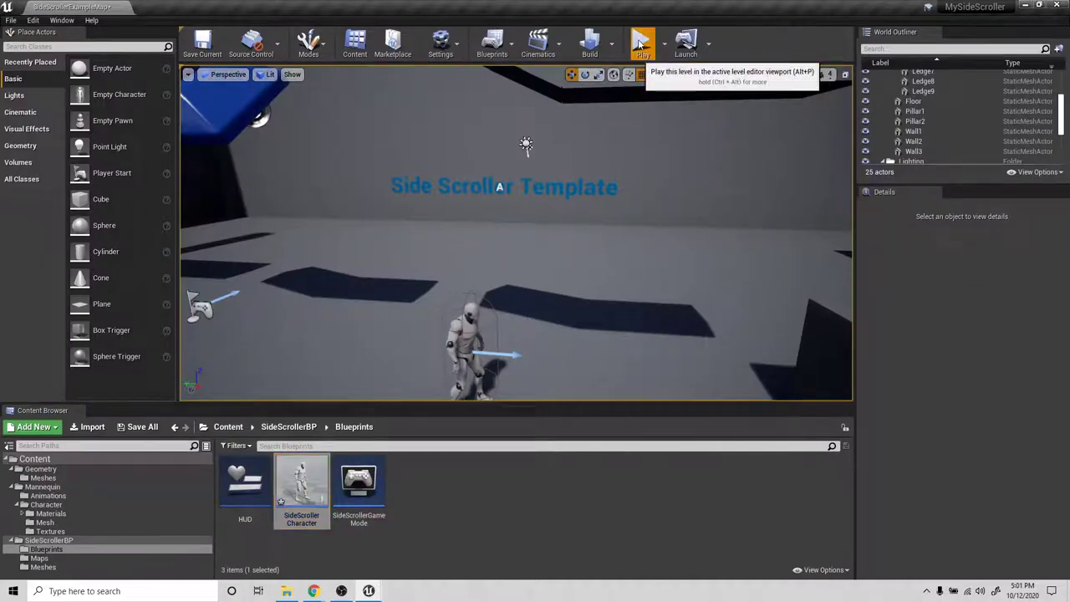
click(642, 41)
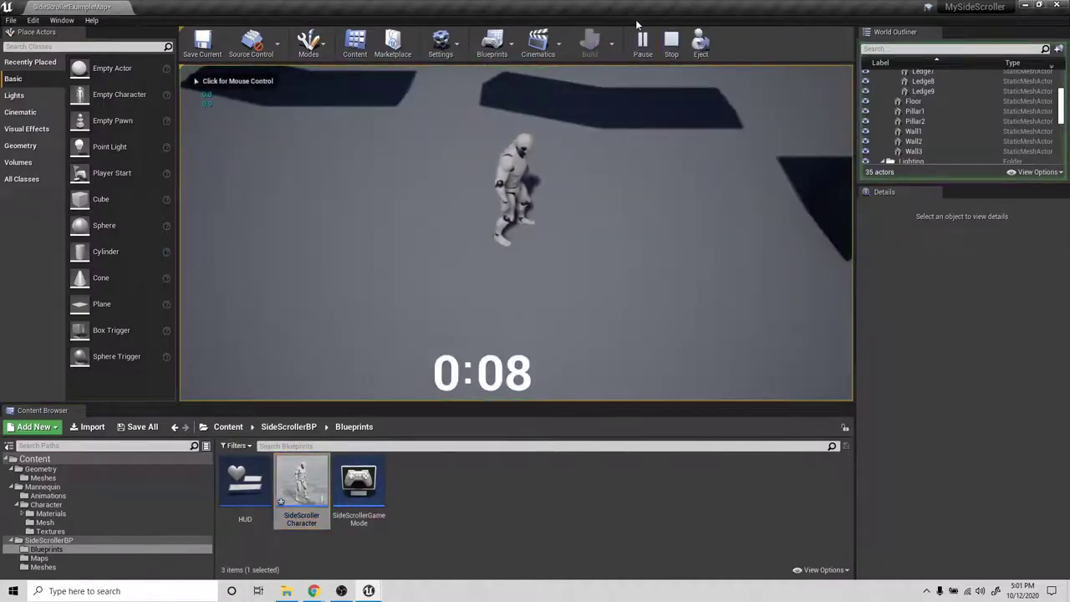
click(672, 42)
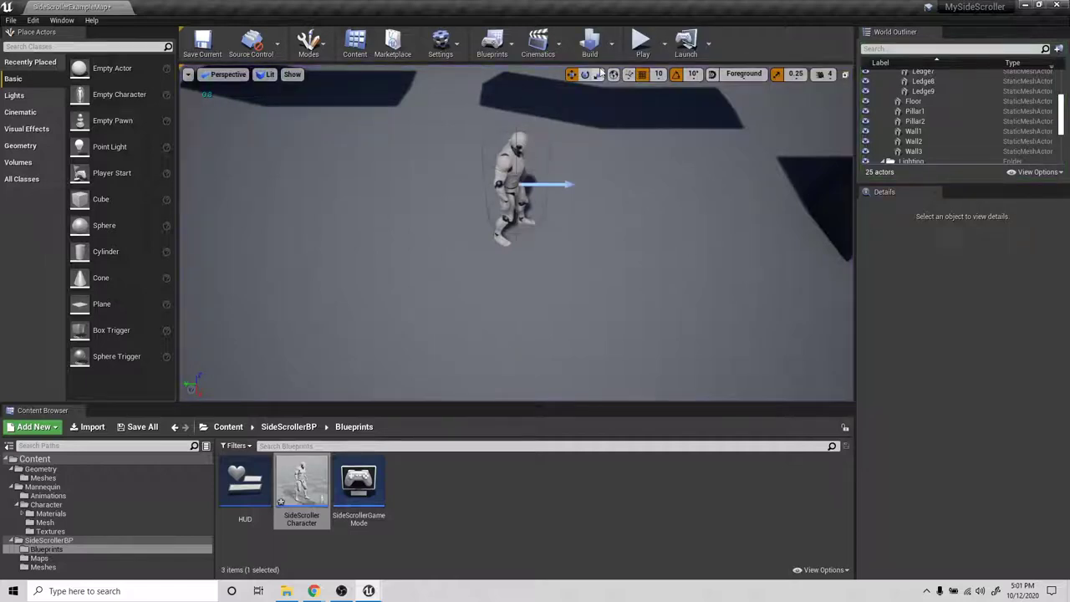
click(641, 40)
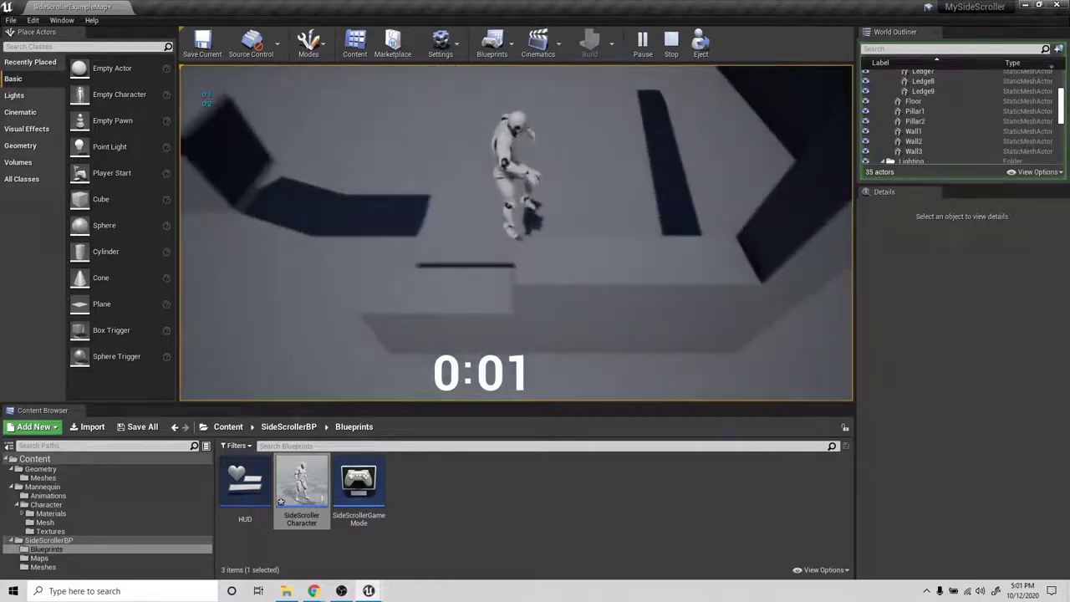
click(670, 41)
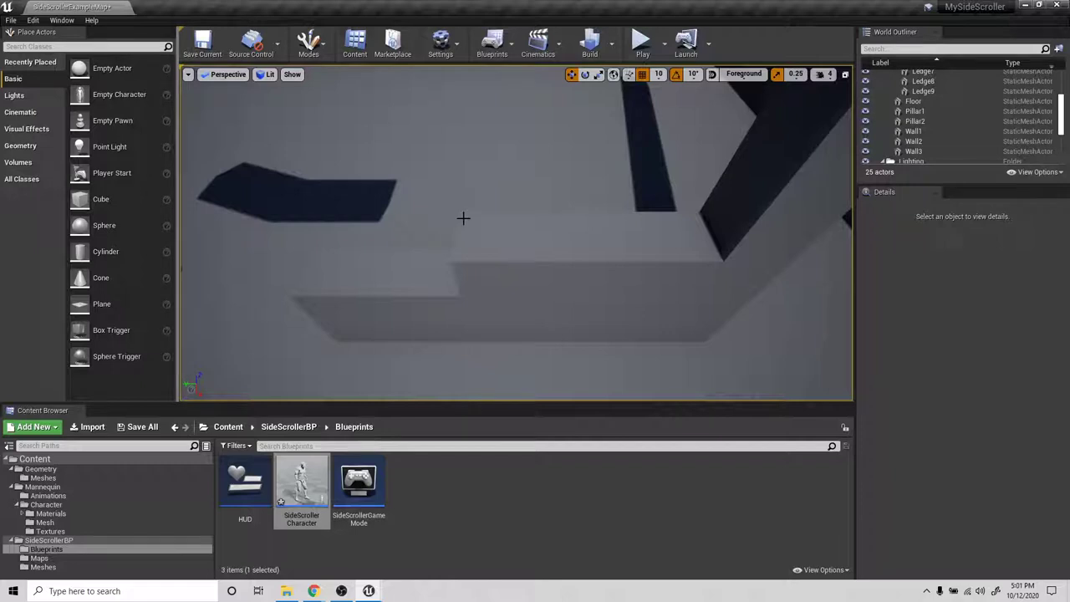
mouse_move(585, 211)
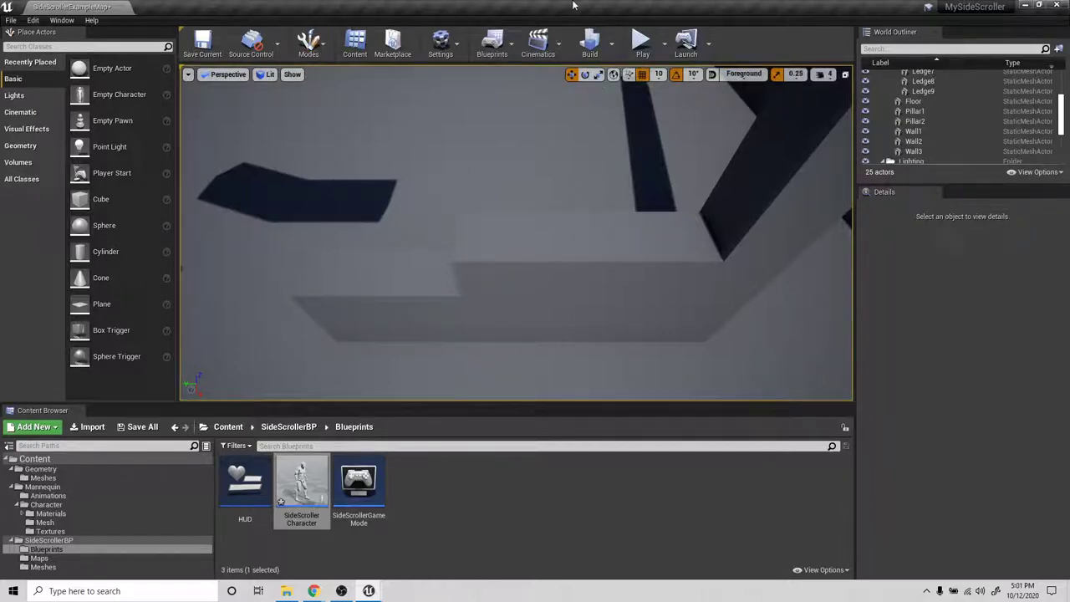
mouse_move(522, 60)
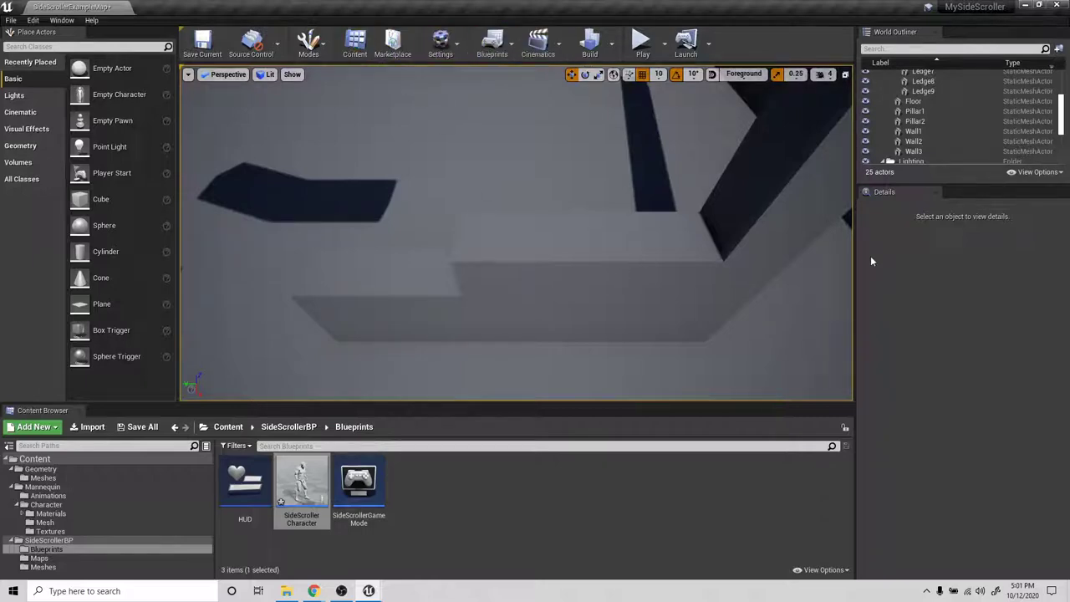
Step: Add a Camera component beside SideViewCamera on the spring arm and reposition it in the preview
double_click(301, 481)
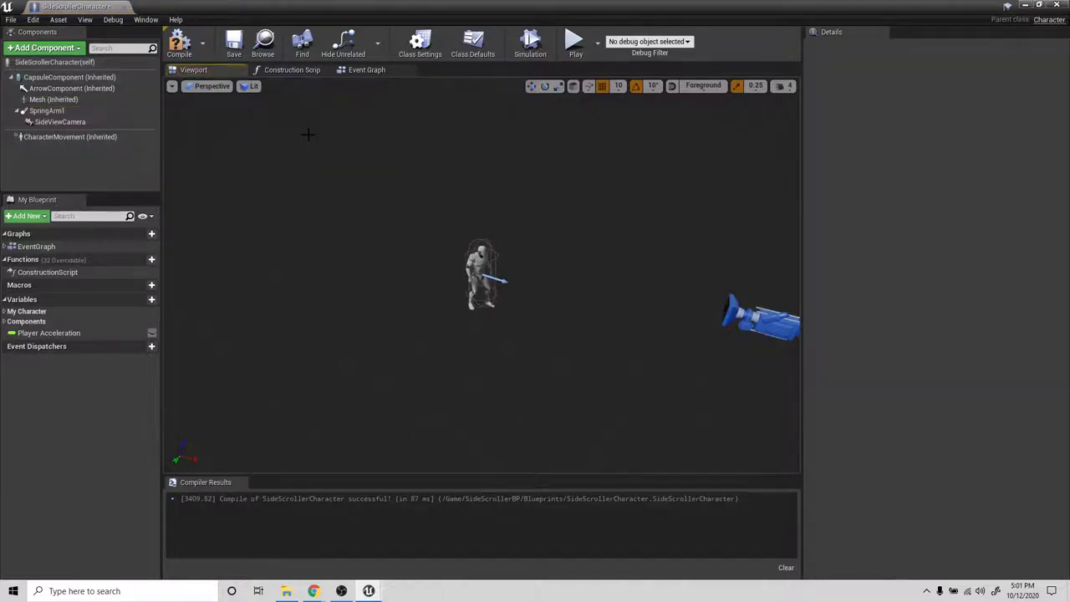
mouse_move(36, 100)
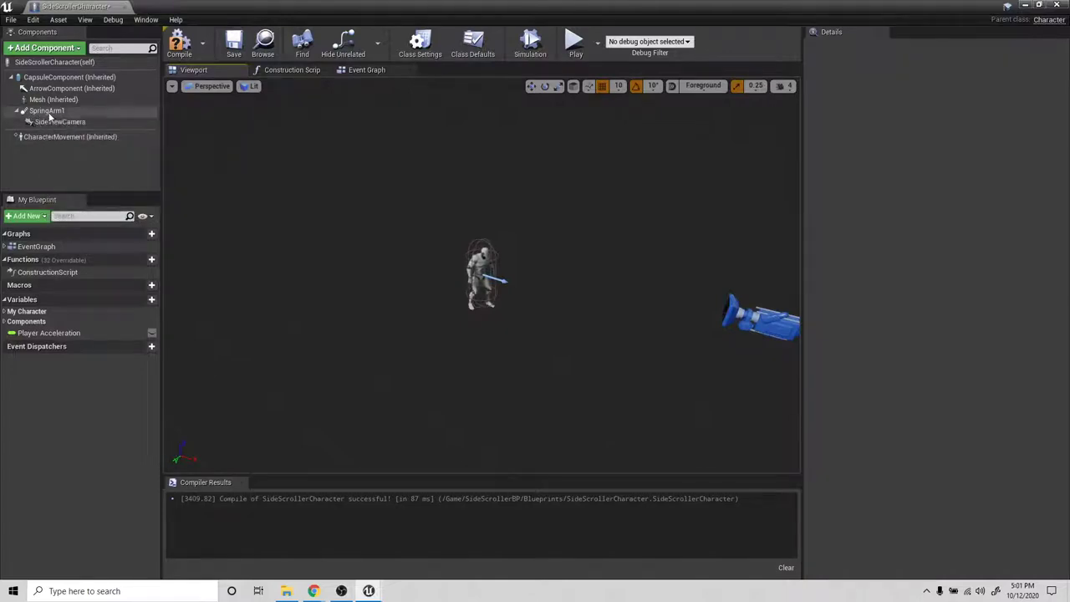
click(60, 120)
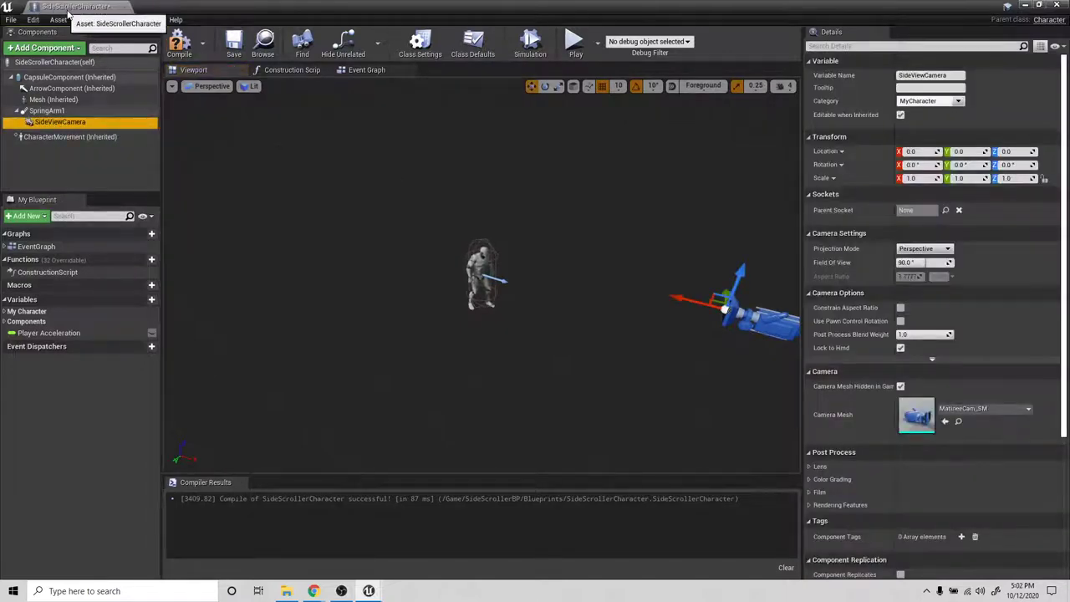
click(44, 47)
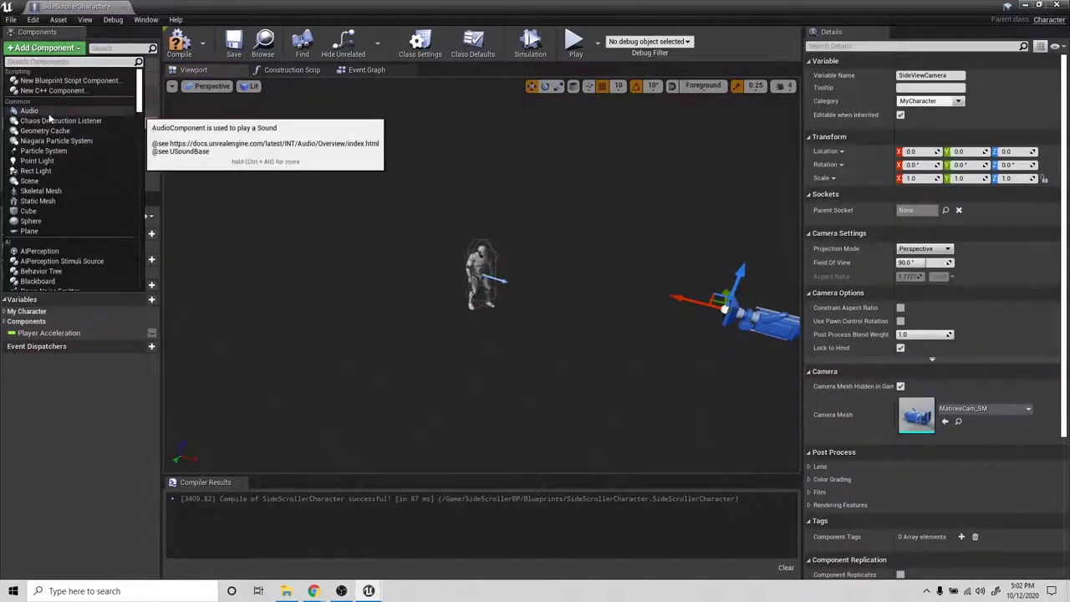
text(camera)
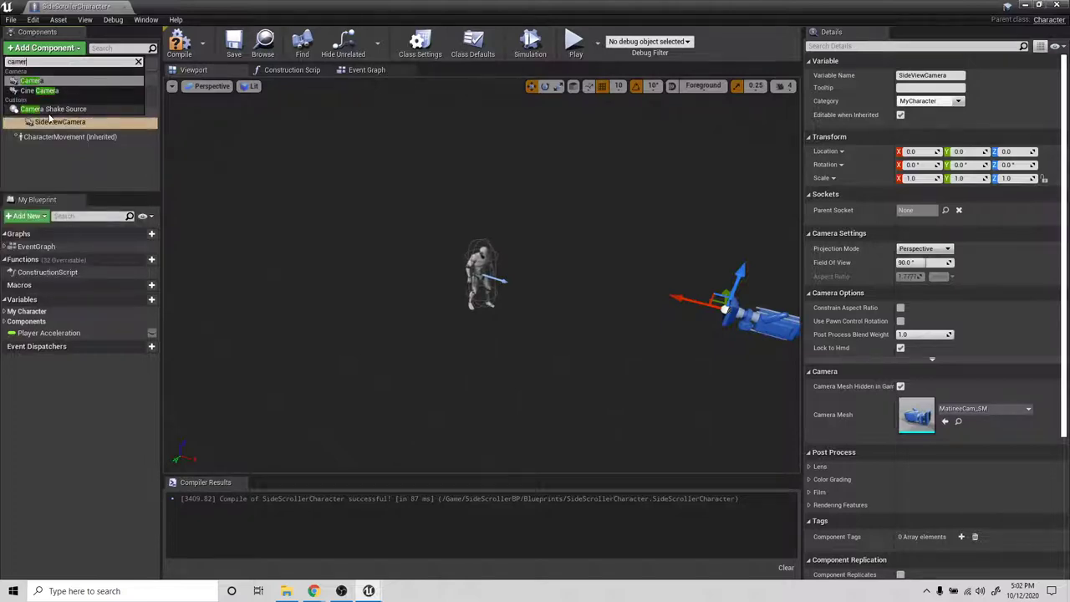
click(30, 80)
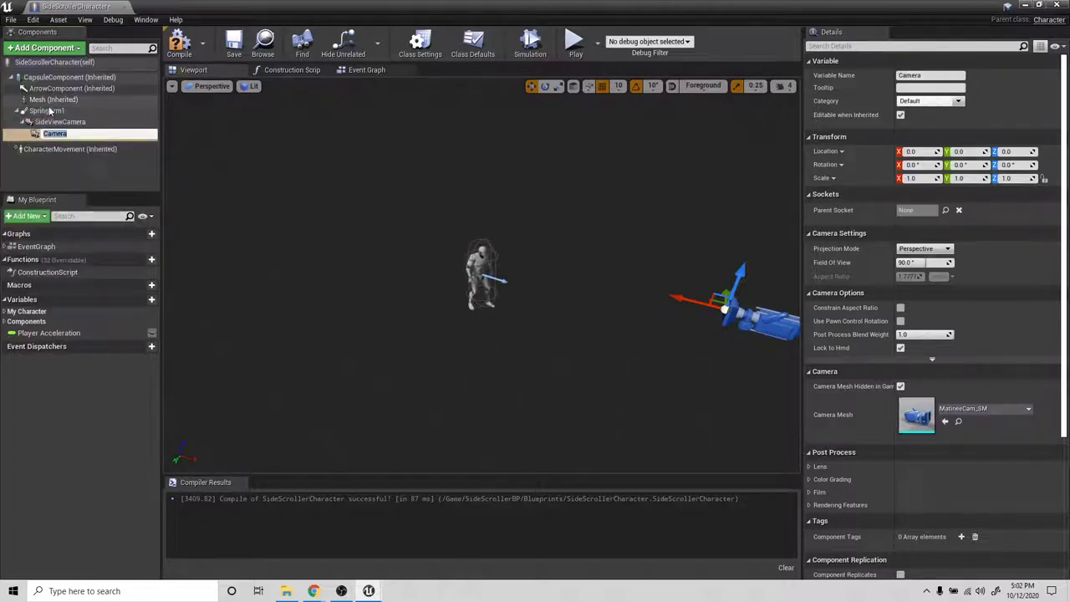
mouse_move(52, 134)
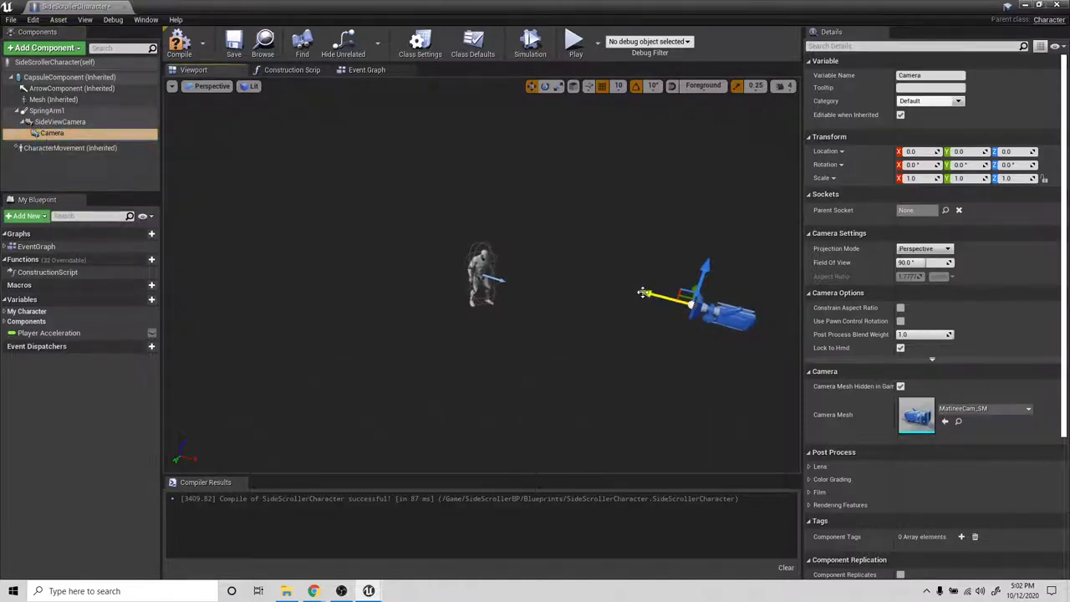
drag(644, 293, 715, 318)
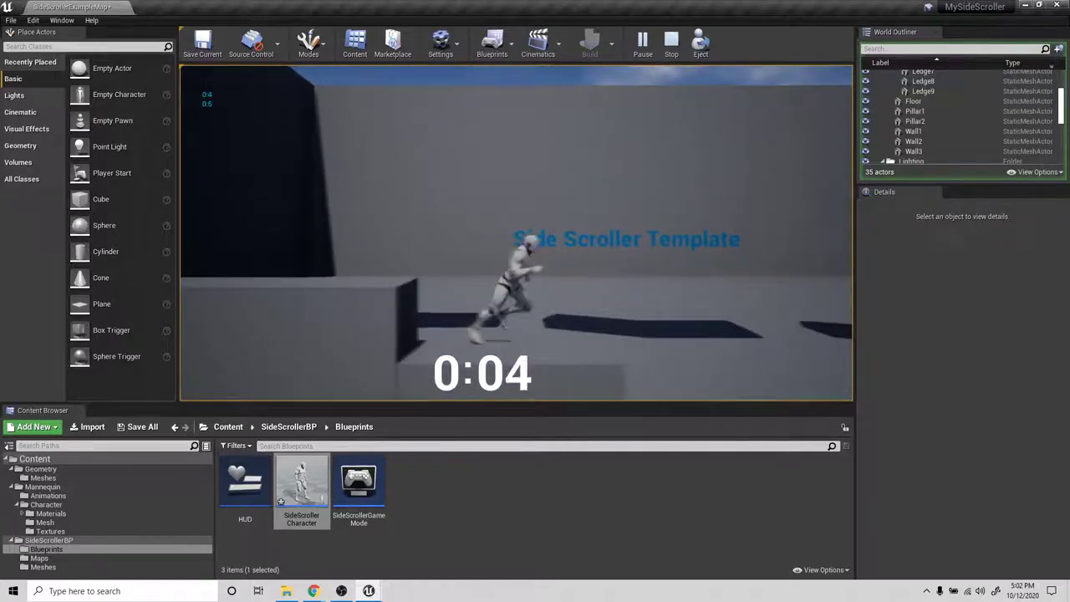
Step: Stop the play session and reopen the SideScrollerCharacter blueprint
click(672, 40)
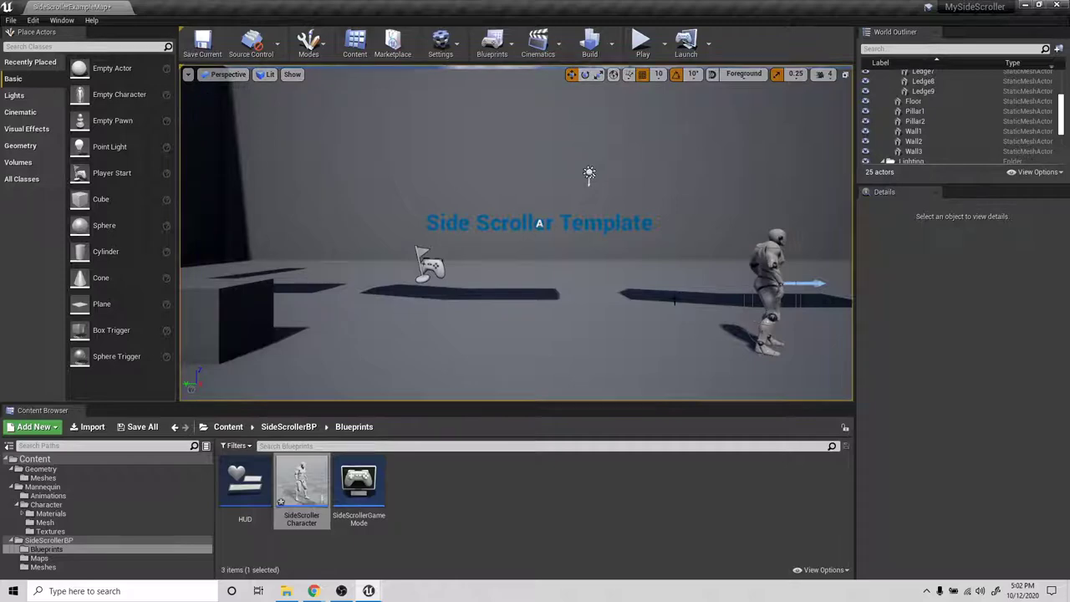
mouse_move(358, 485)
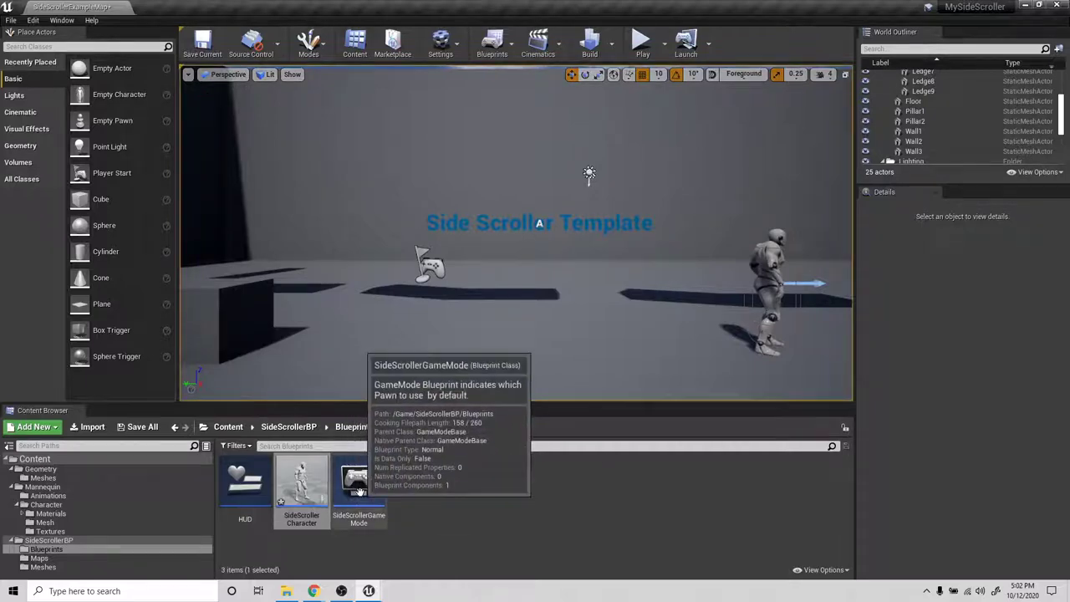
mouse_move(301, 481)
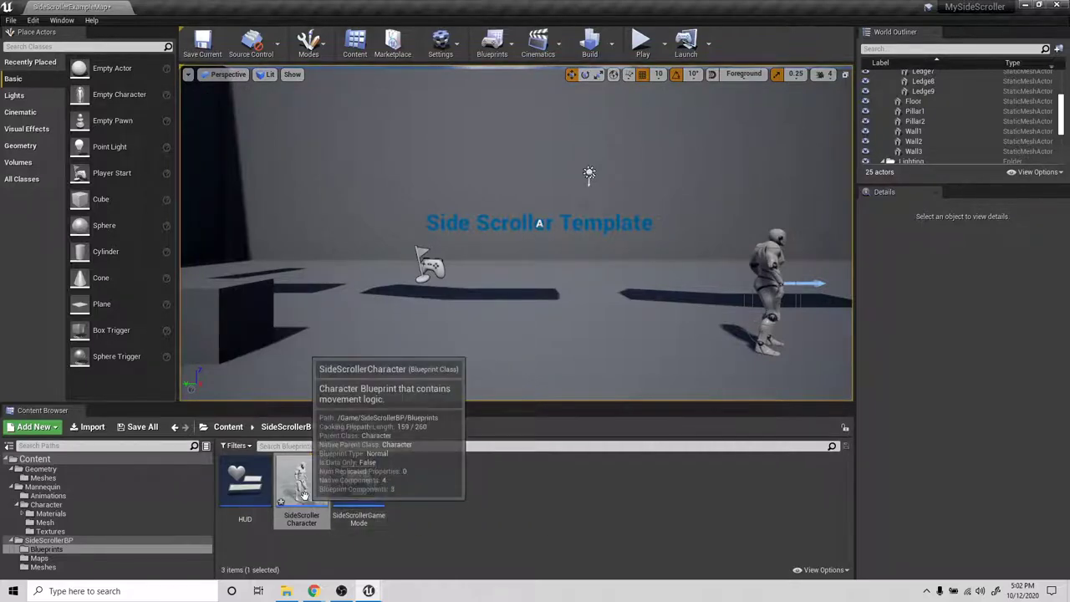
double_click(301, 482)
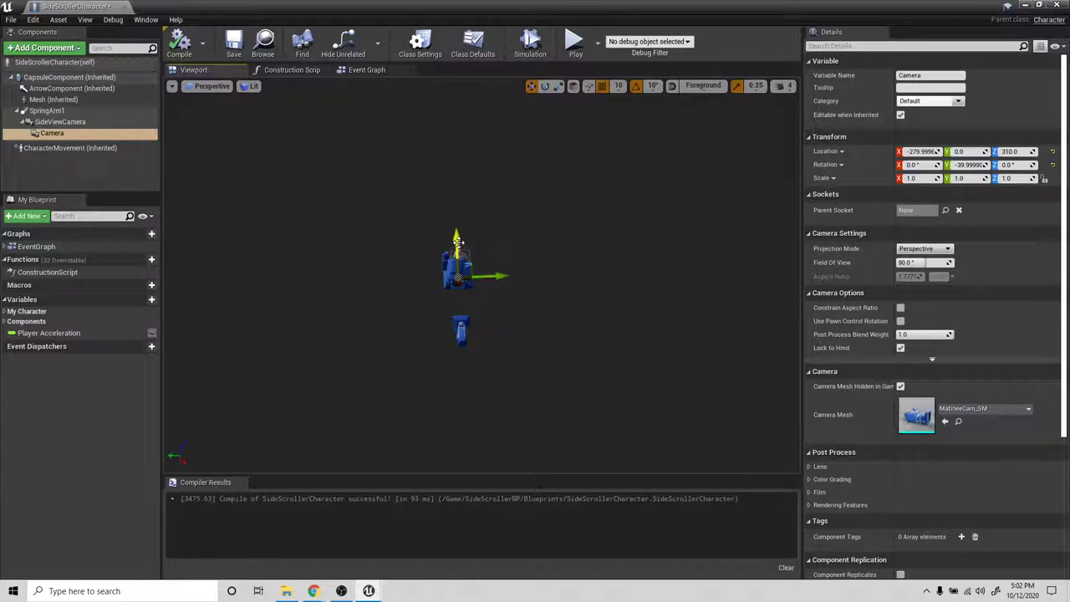
Step: Move the extra camera up and away from the character and rename it DeathCamera
drag(458, 254, 686, 183)
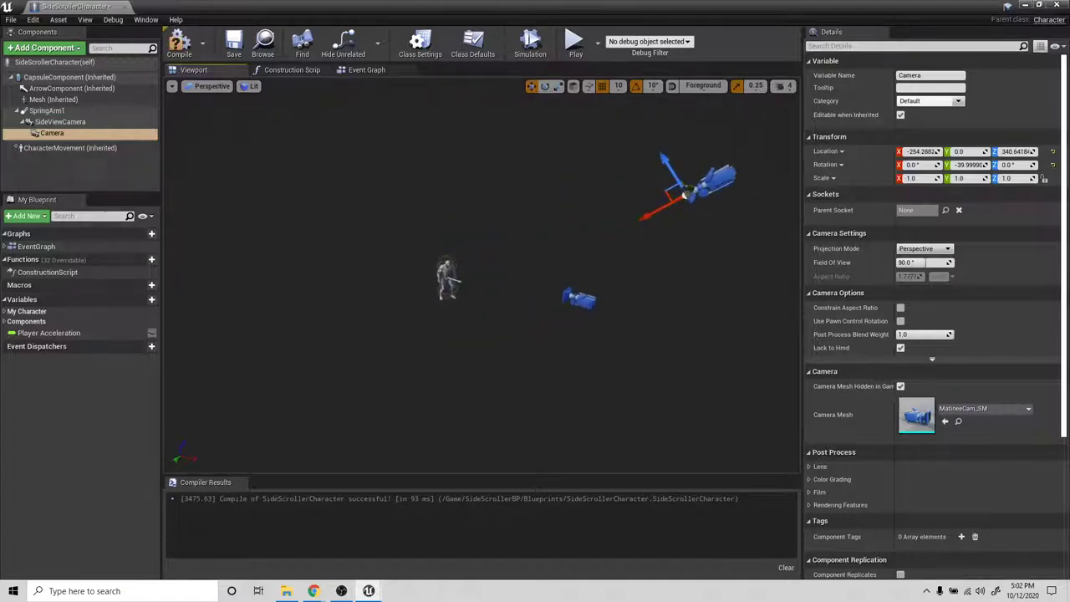
mouse_move(52, 134)
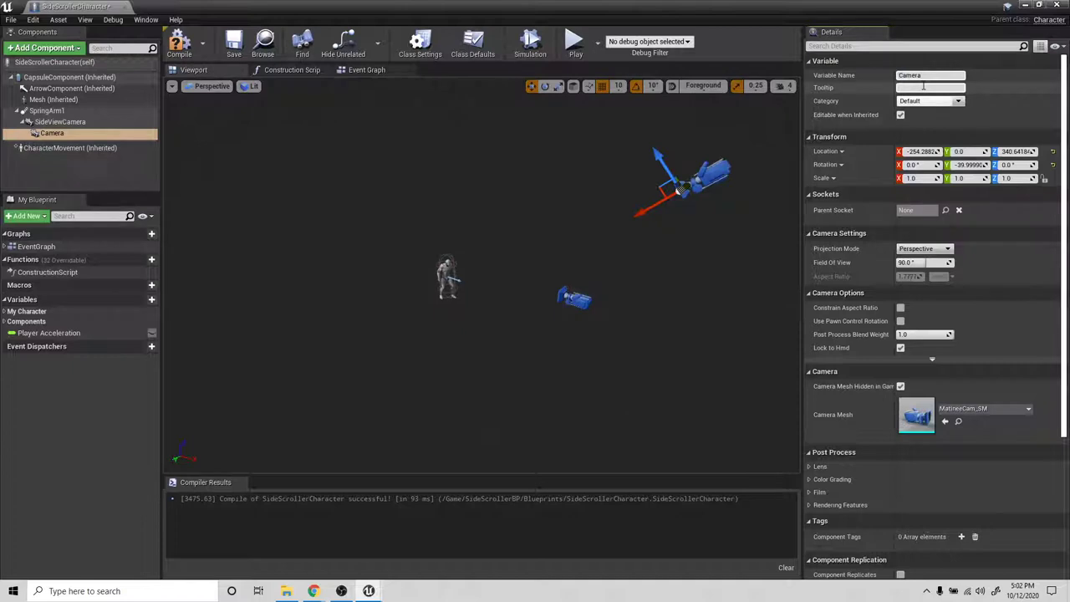
text(DeathCamera)
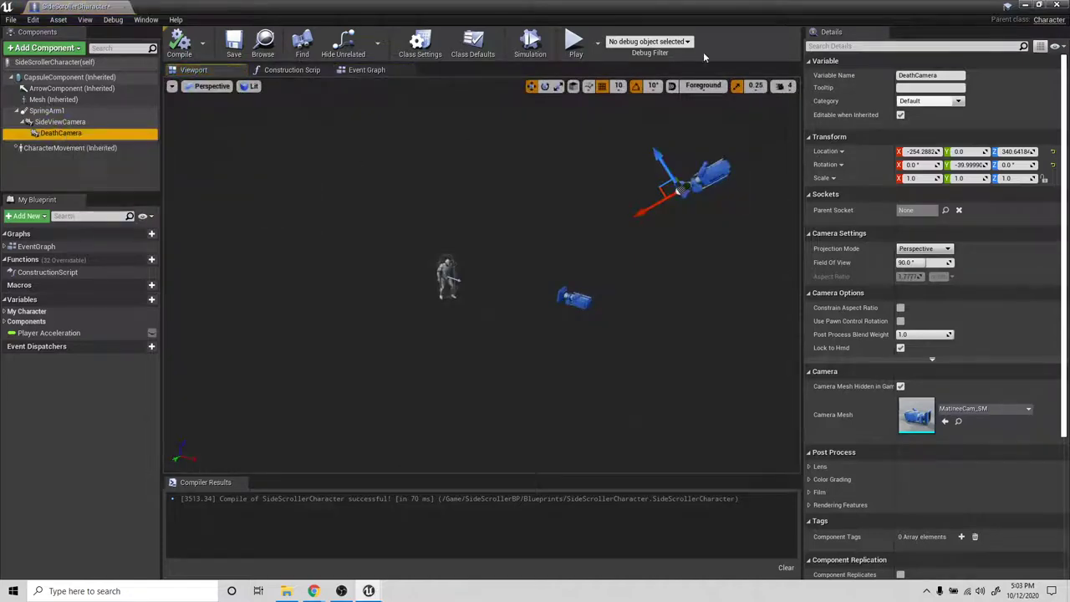
scroll(down, 3)
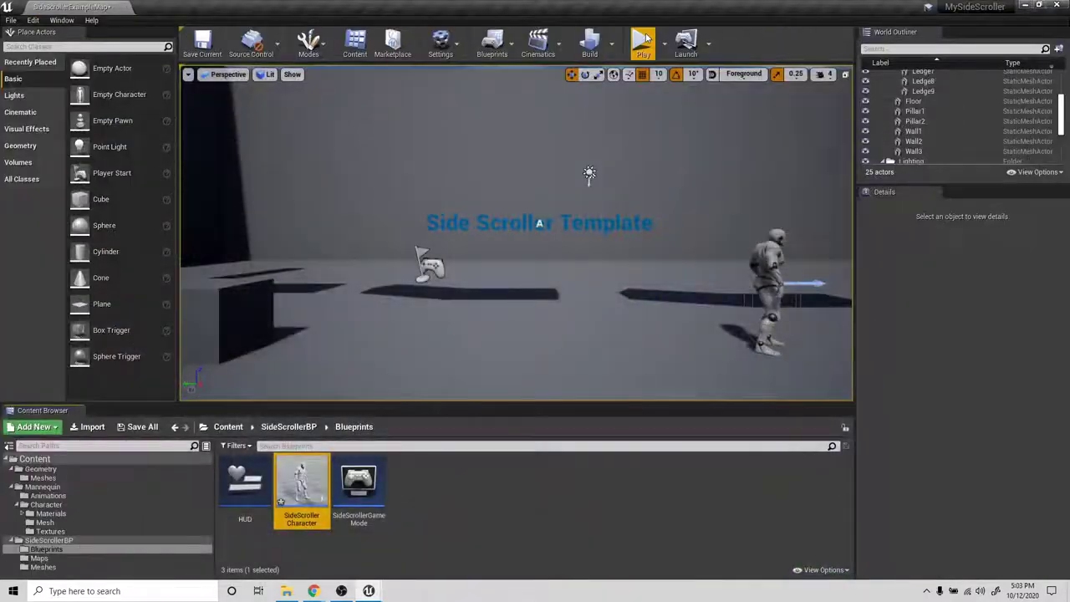
Step: Play and stop the level once, then reopen the SideScrollerCharacter blueprint
click(642, 42)
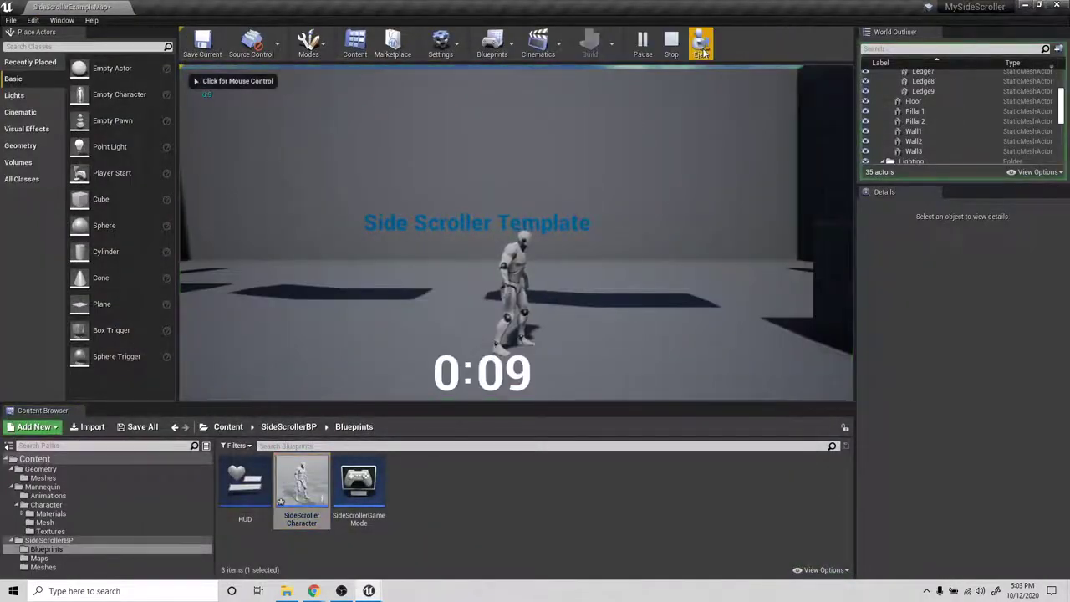
click(671, 40)
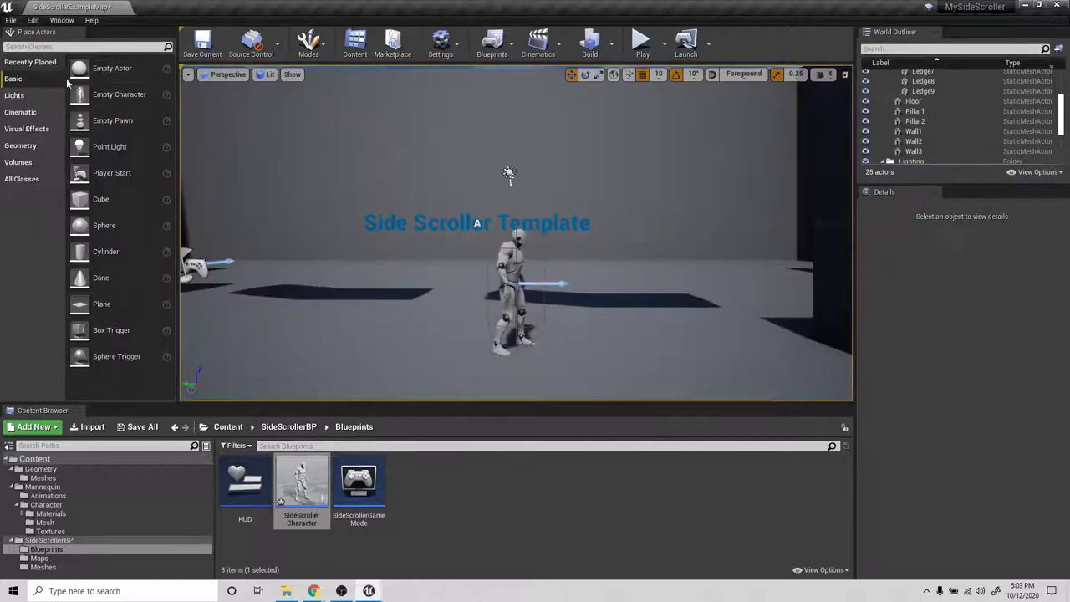
mouse_move(300, 485)
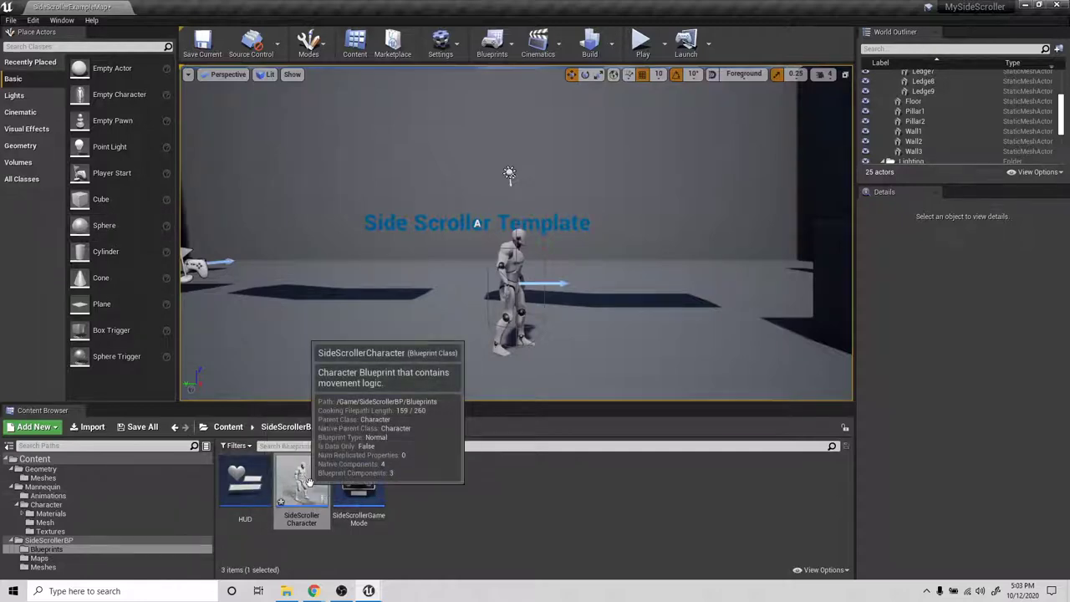
double_click(301, 481)
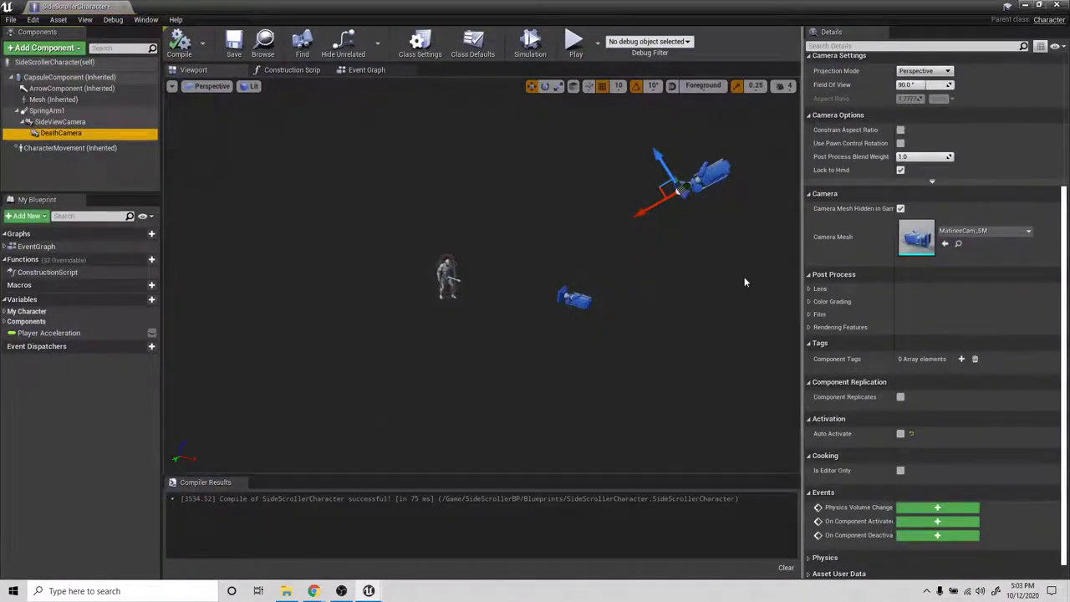
mouse_move(54, 62)
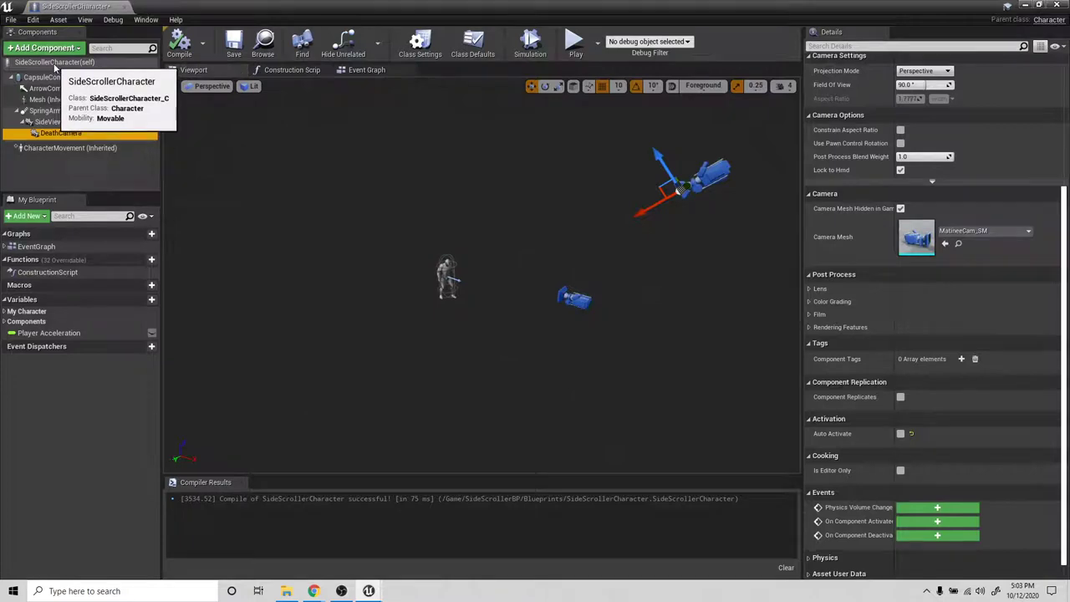
Step: Select SideScrollerCharacter (self) to show the Event Graph with the Death logic
click(472, 43)
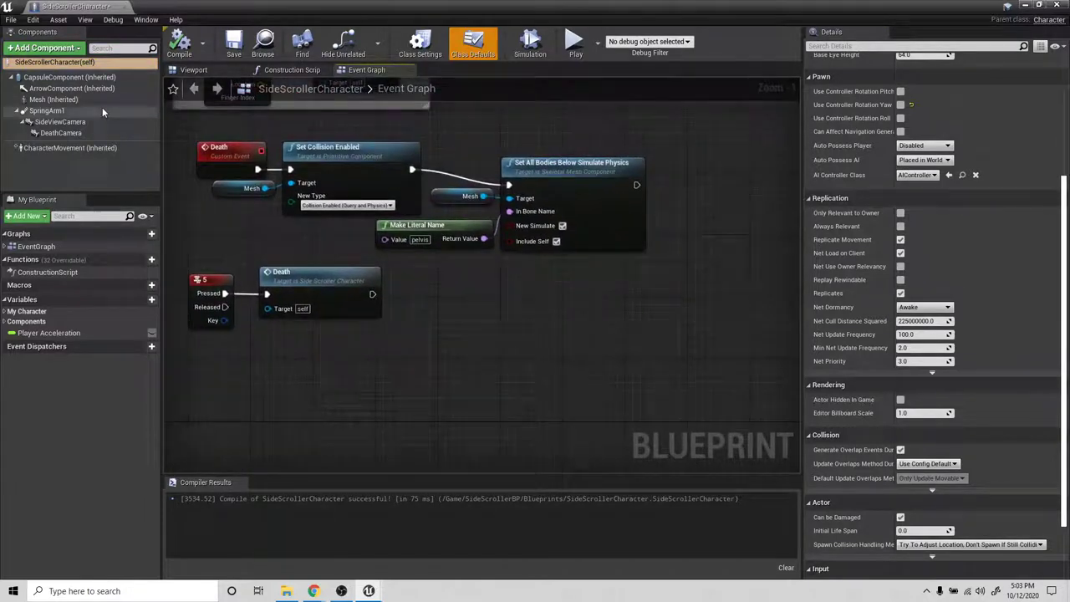
Step: Place SideViewCamera and DeathCamera references, add Deactivate on SideViewCamera after ragdoll physics, and search for Activate
click(61, 120)
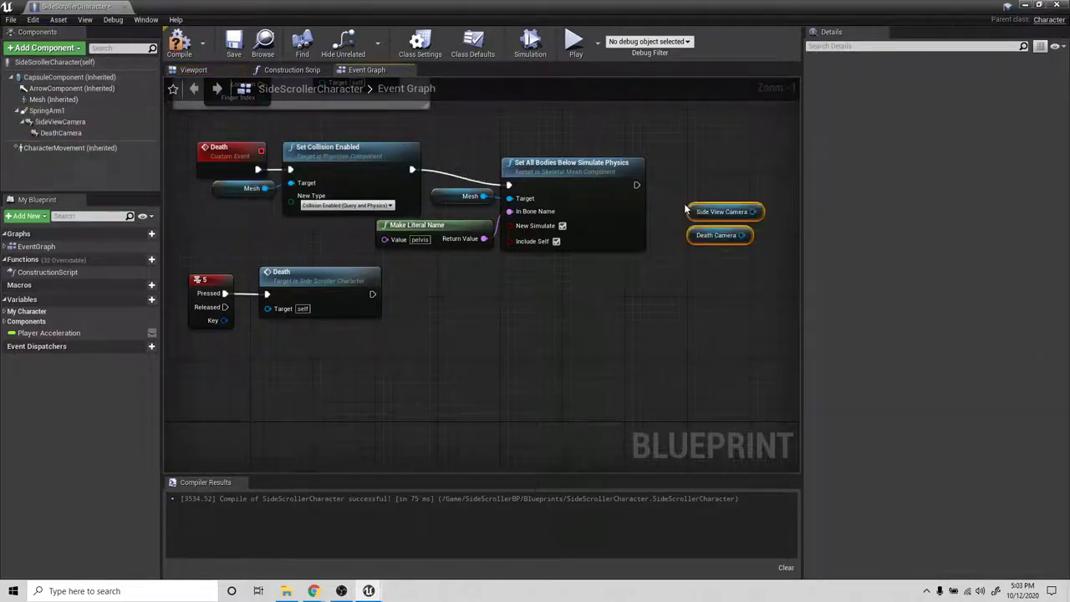
mouse_move(722, 210)
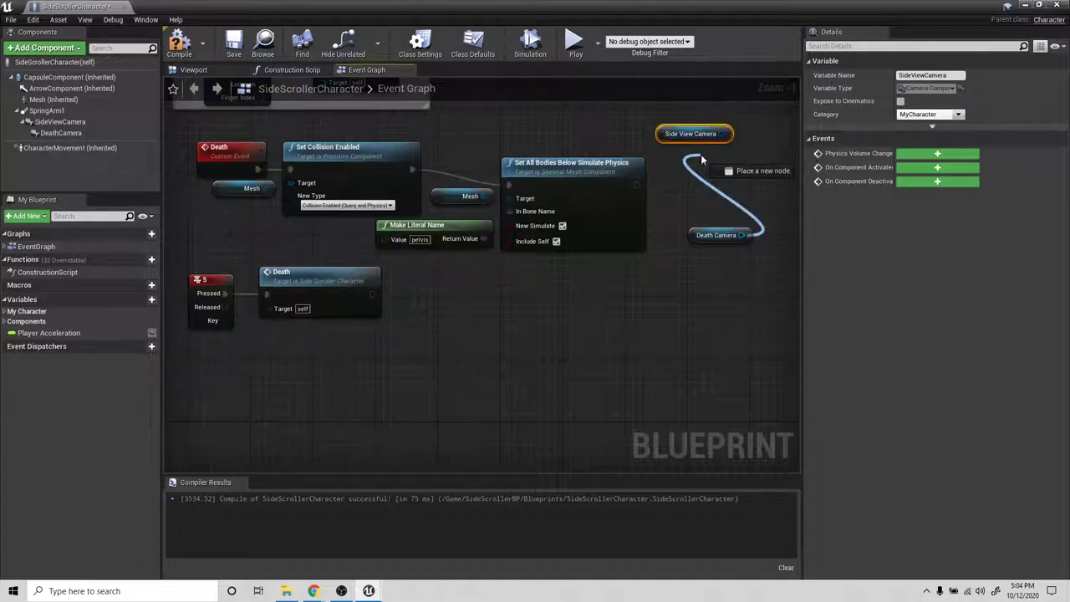
click(692, 157)
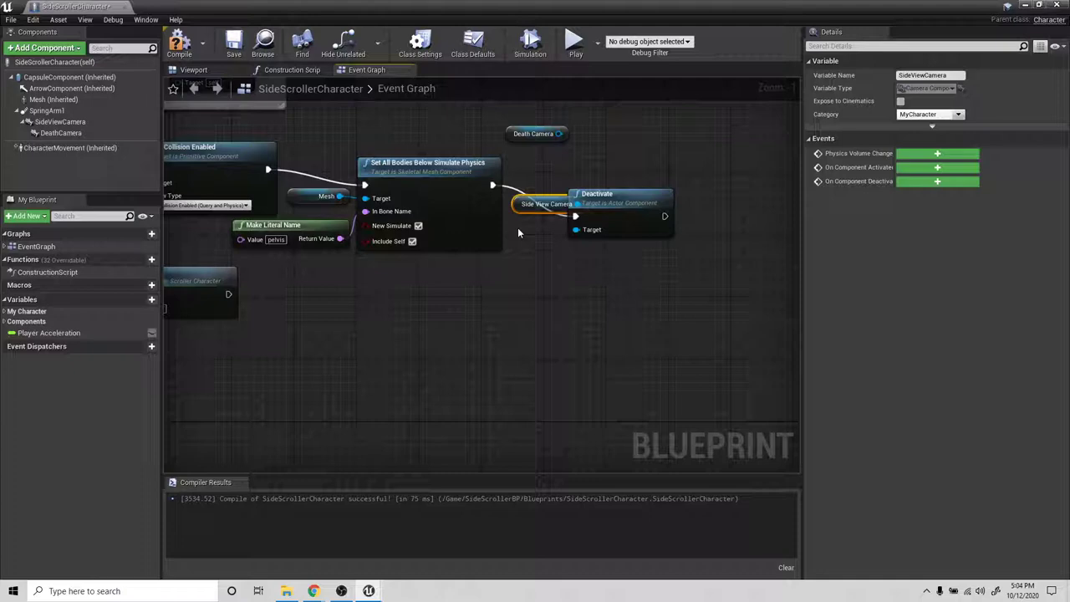
drag(544, 204, 501, 274)
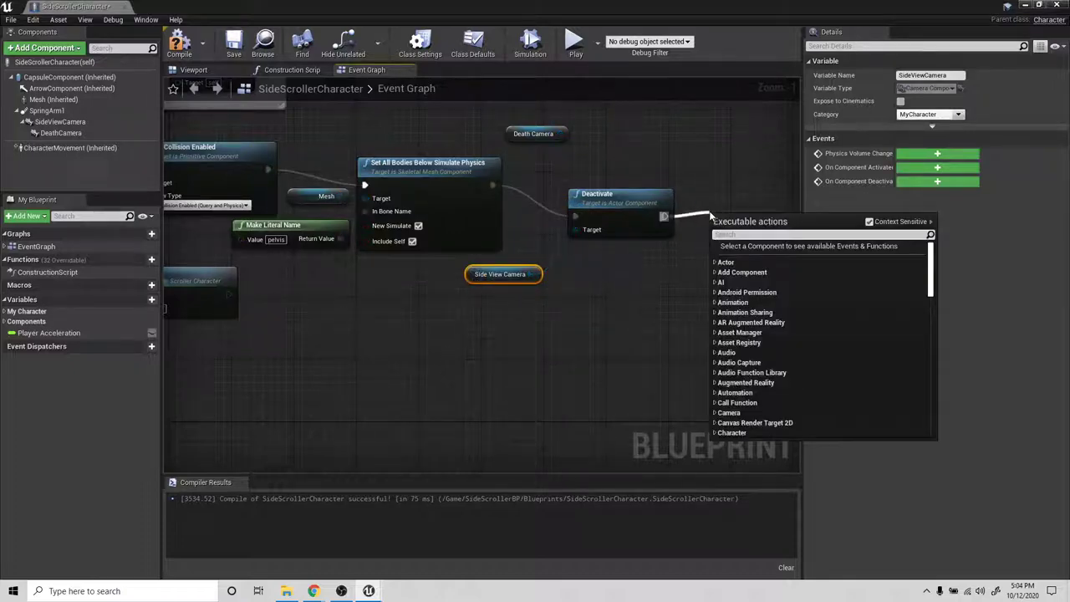
text(act)
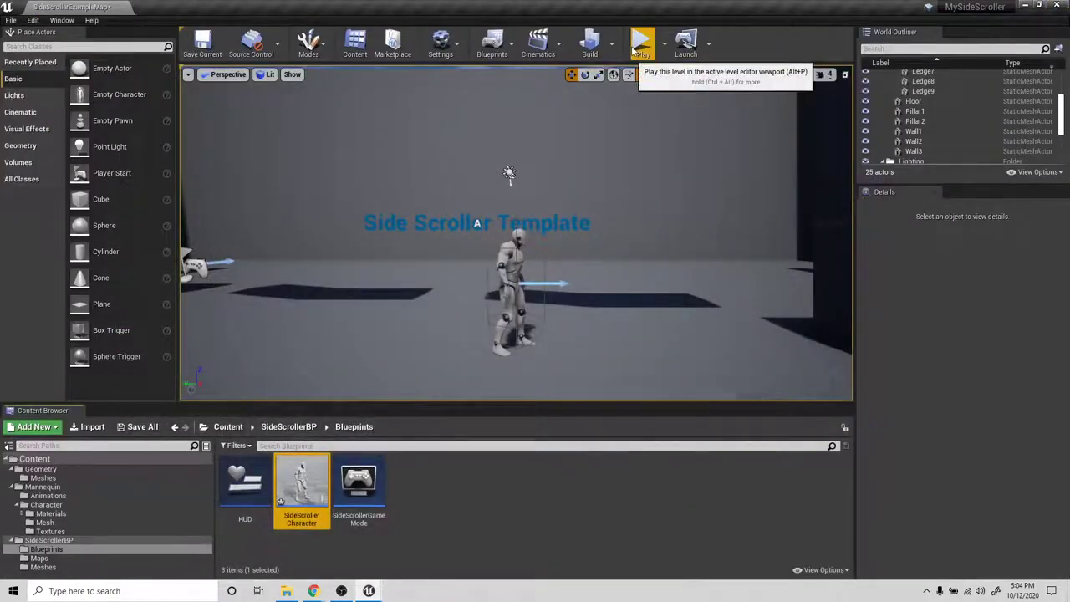
Step: Test-play the level until the character dies and the view switches, then stop play
click(642, 41)
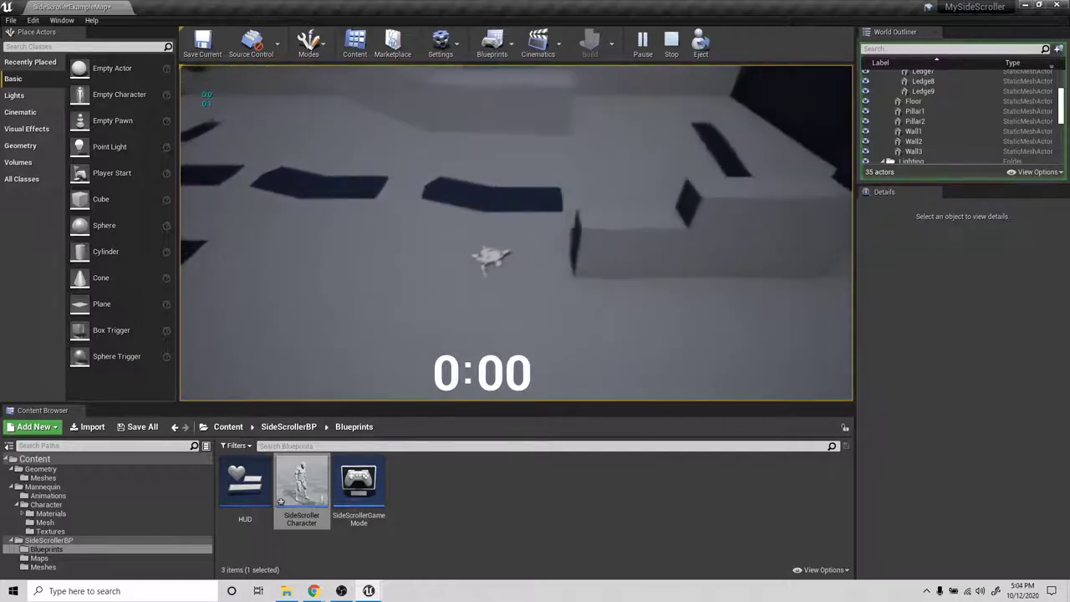
click(672, 40)
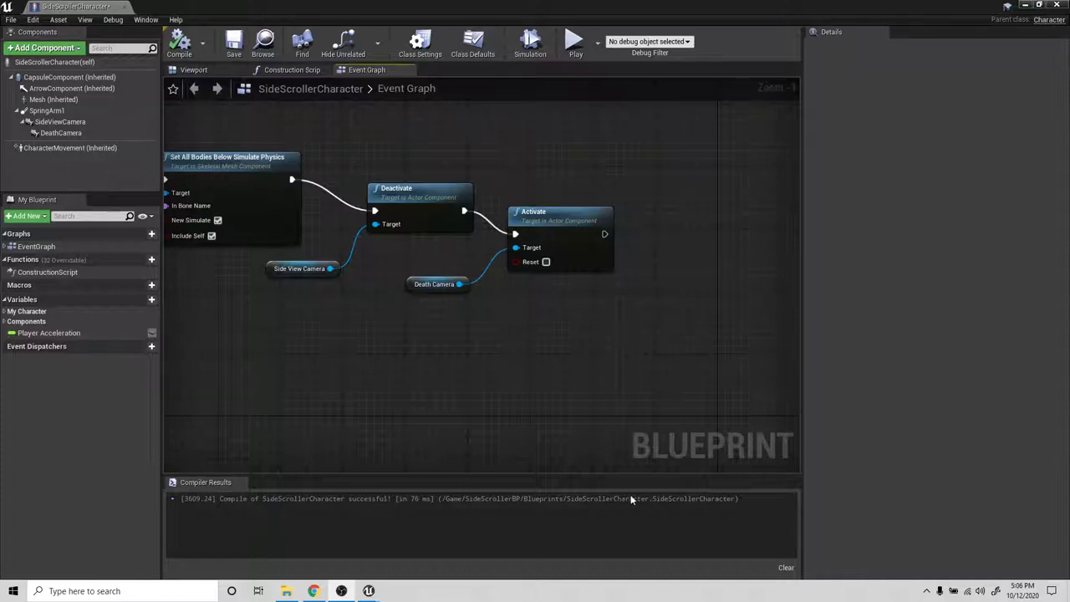
mouse_move(572, 221)
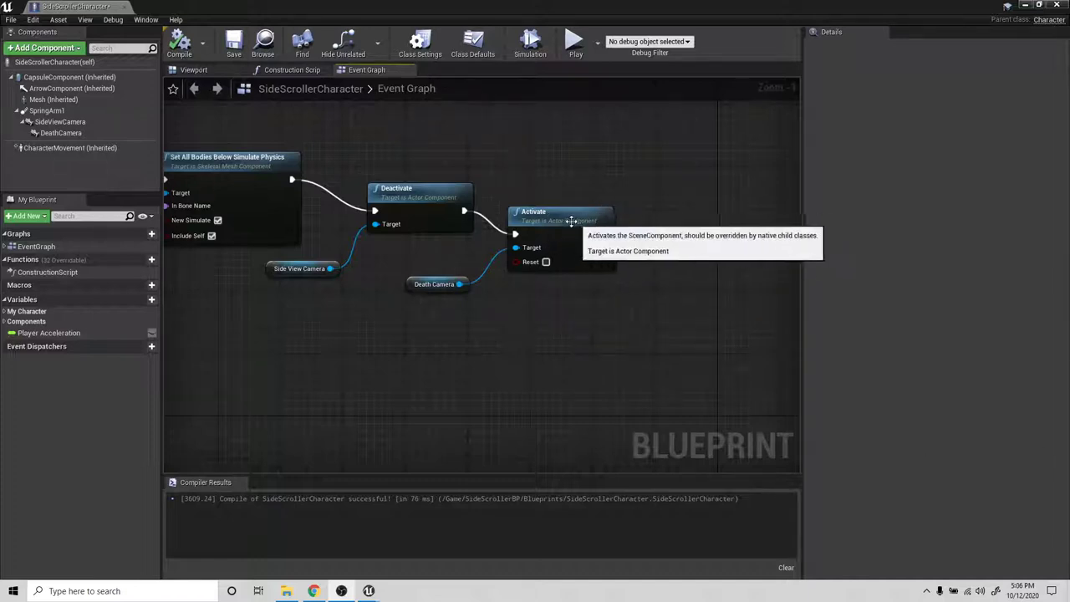
mouse_move(374, 176)
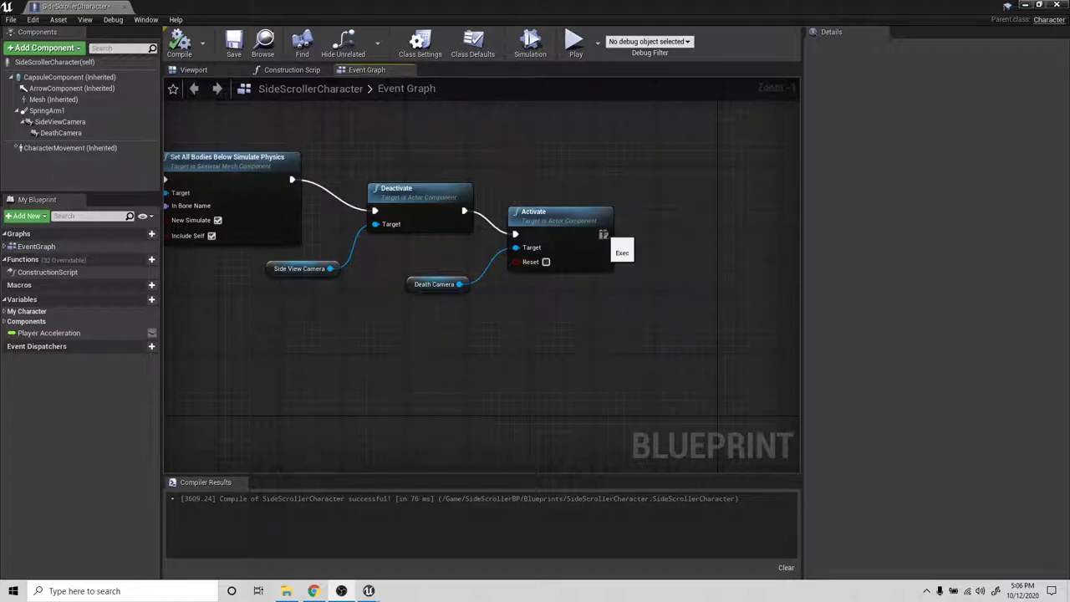
Step: Add DetachFromComponent after Activate with Location, Rotation and Scale rules set to Keep World
drag(602, 234, 651, 234)
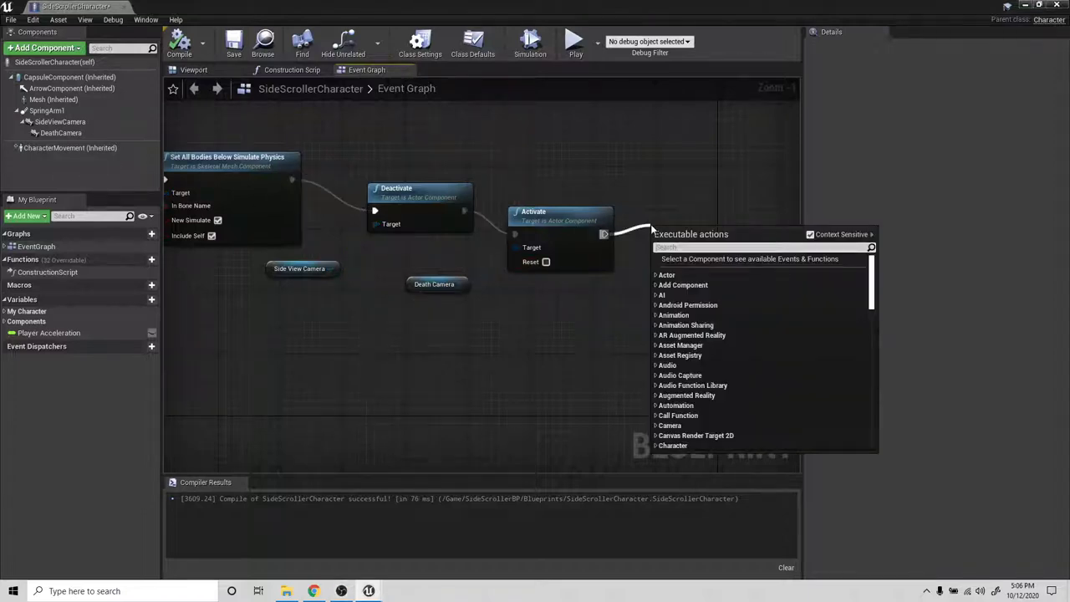
text(sw)
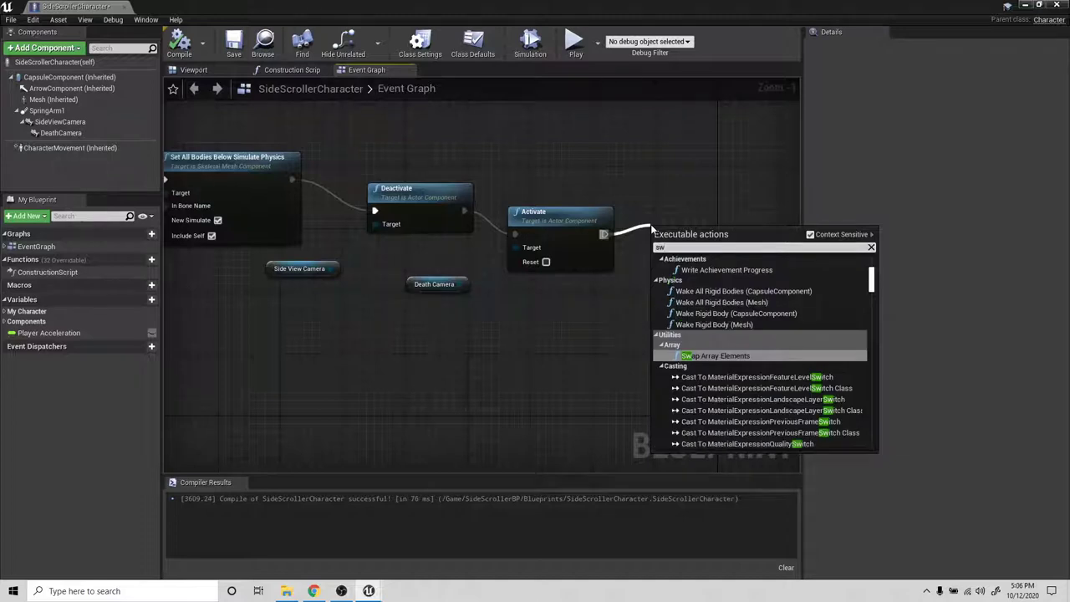
text(detach)
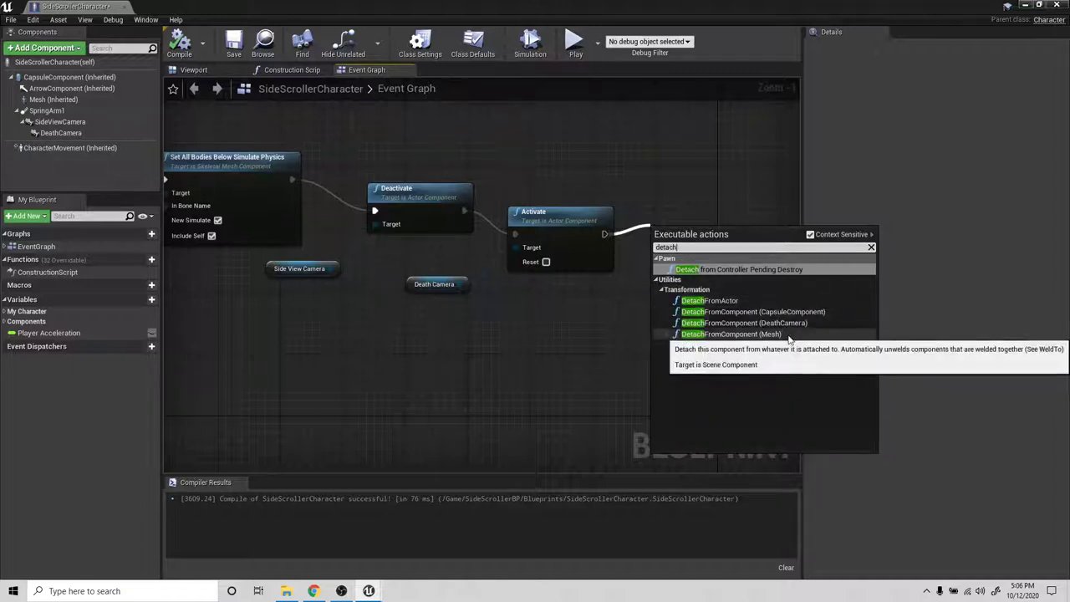
mouse_move(805, 337)
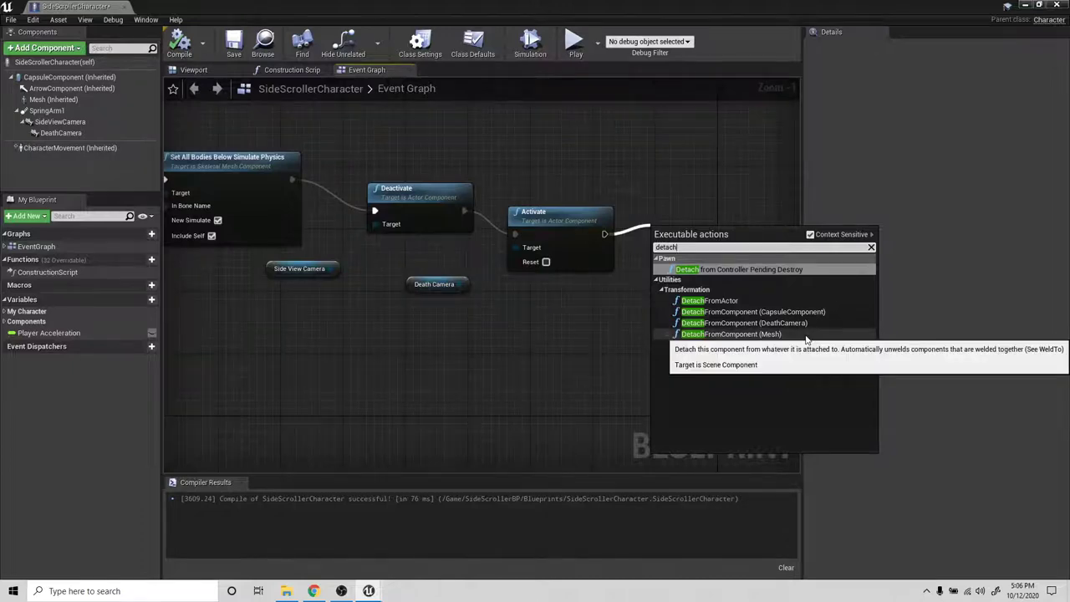
mouse_move(819, 366)
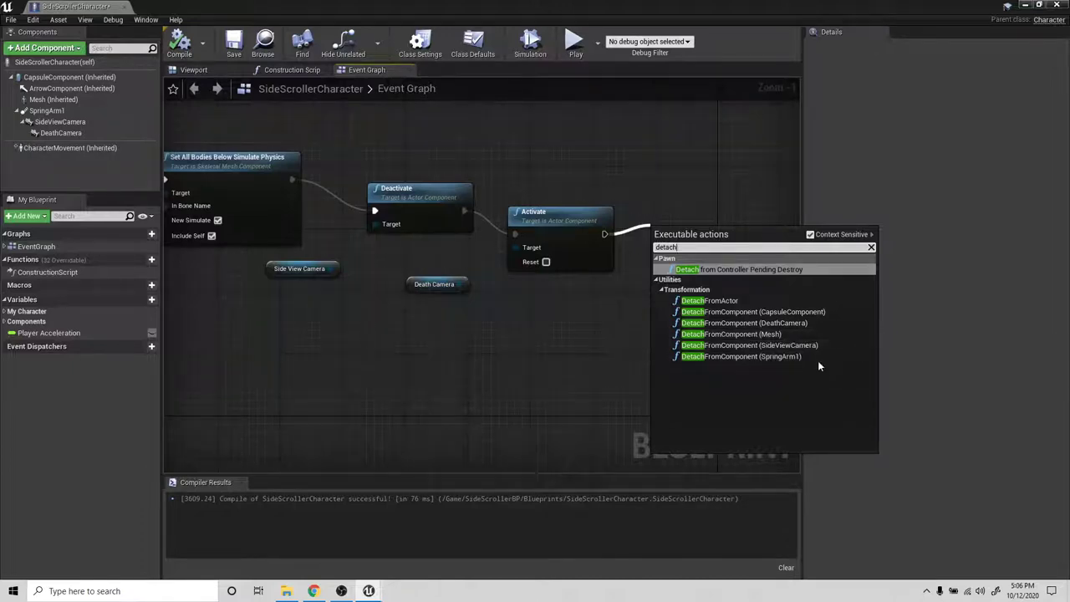
mouse_move(749, 345)
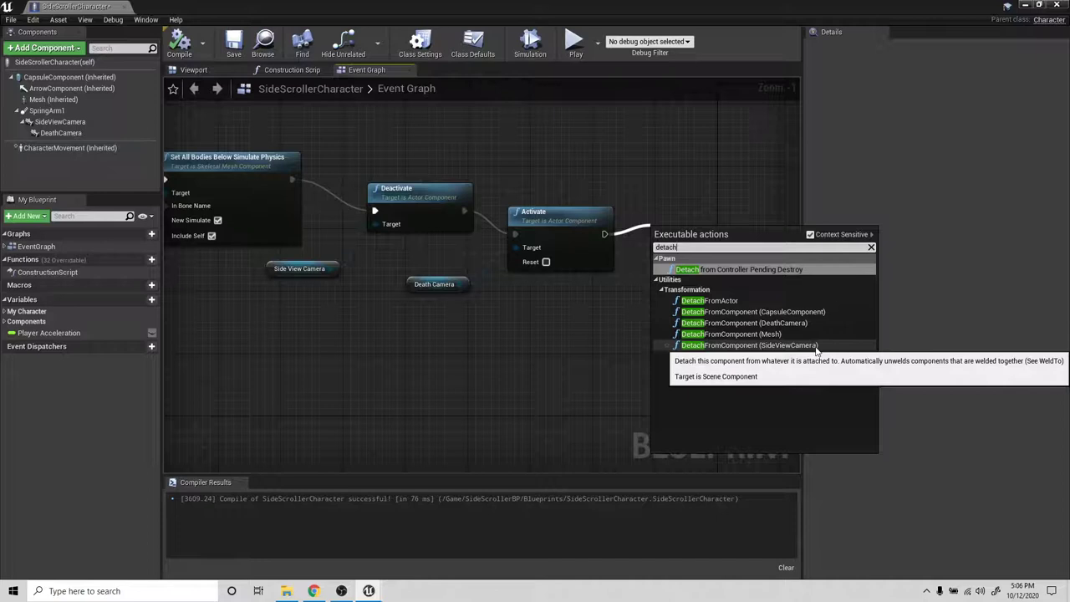
click(748, 345)
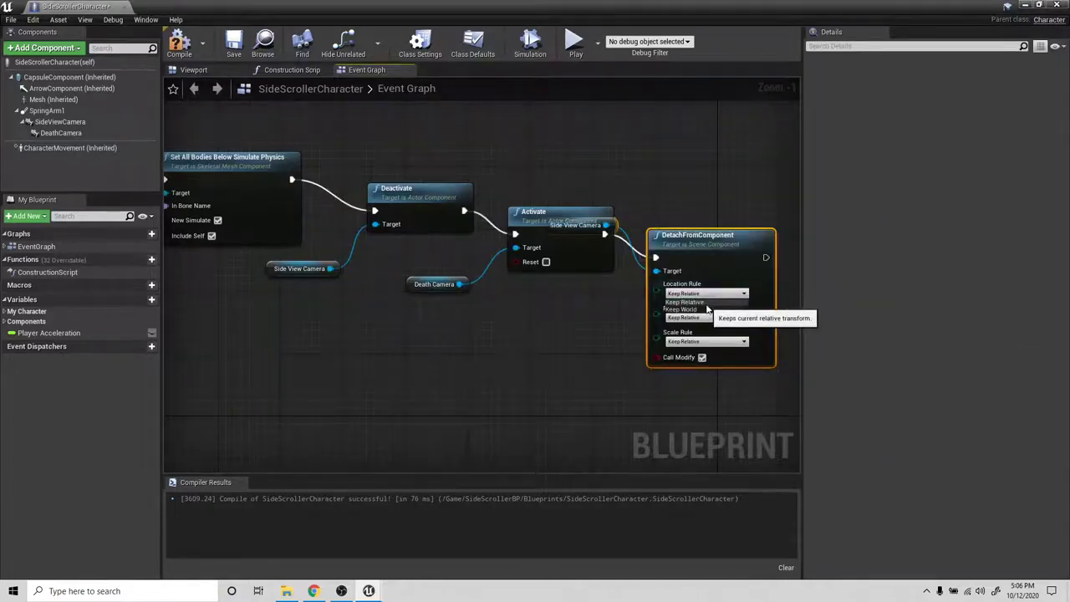
click(684, 309)
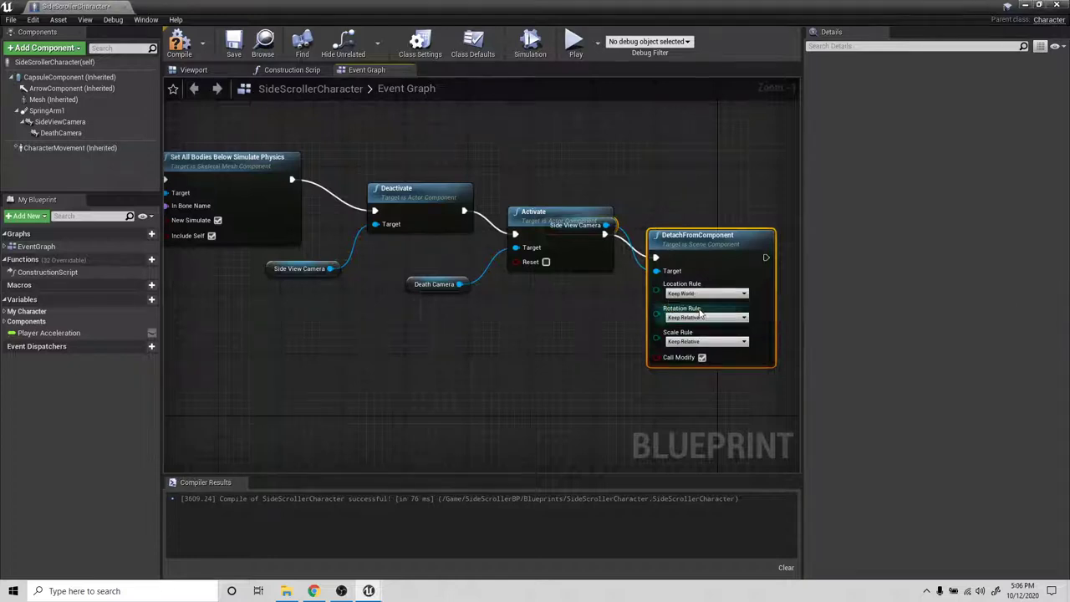
click(705, 317)
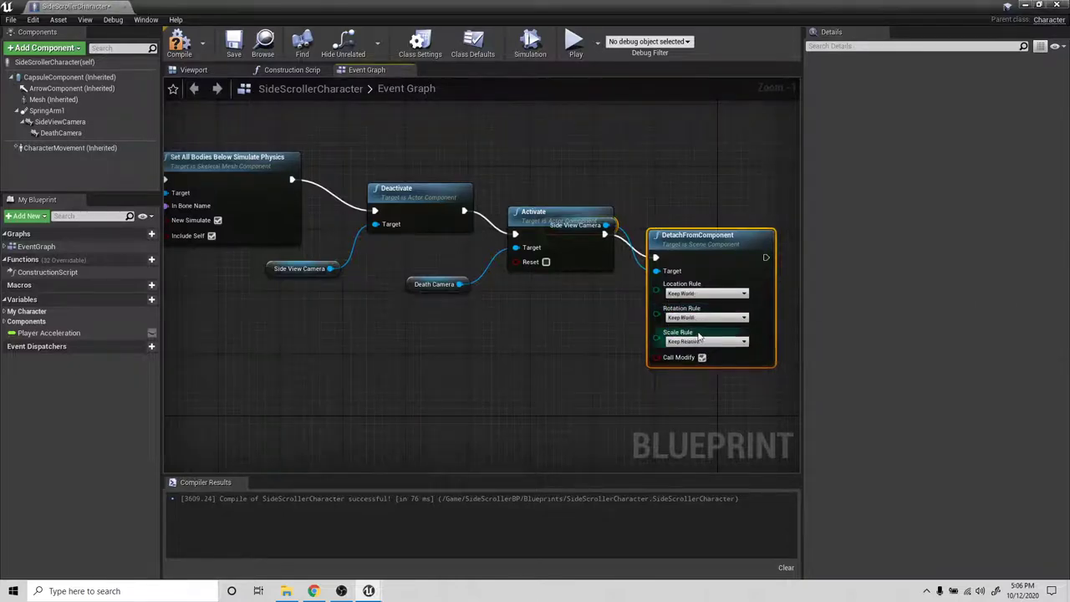
click(707, 341)
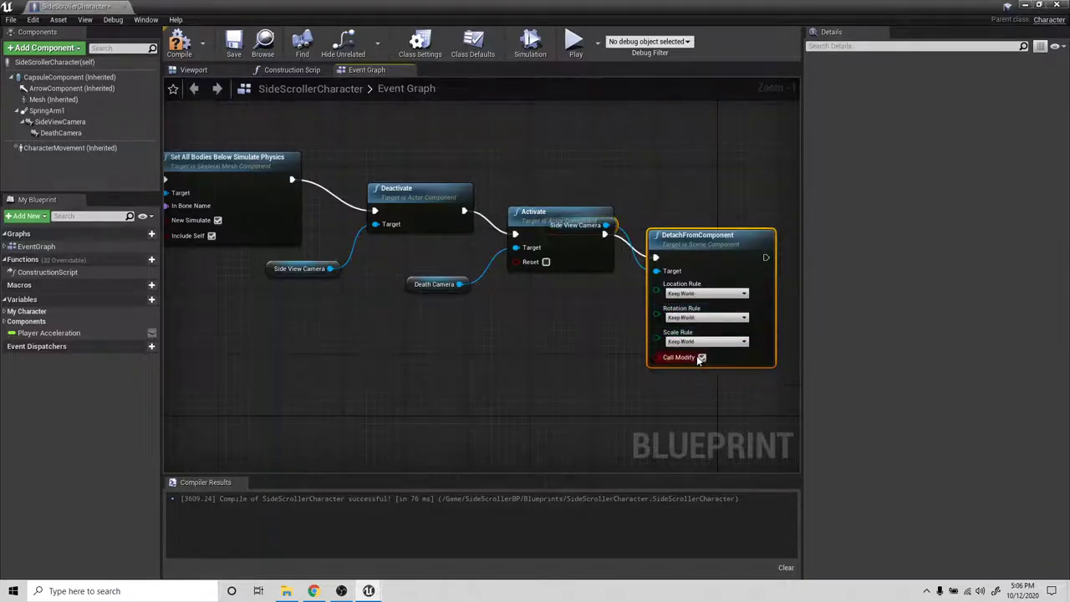
mouse_move(695, 228)
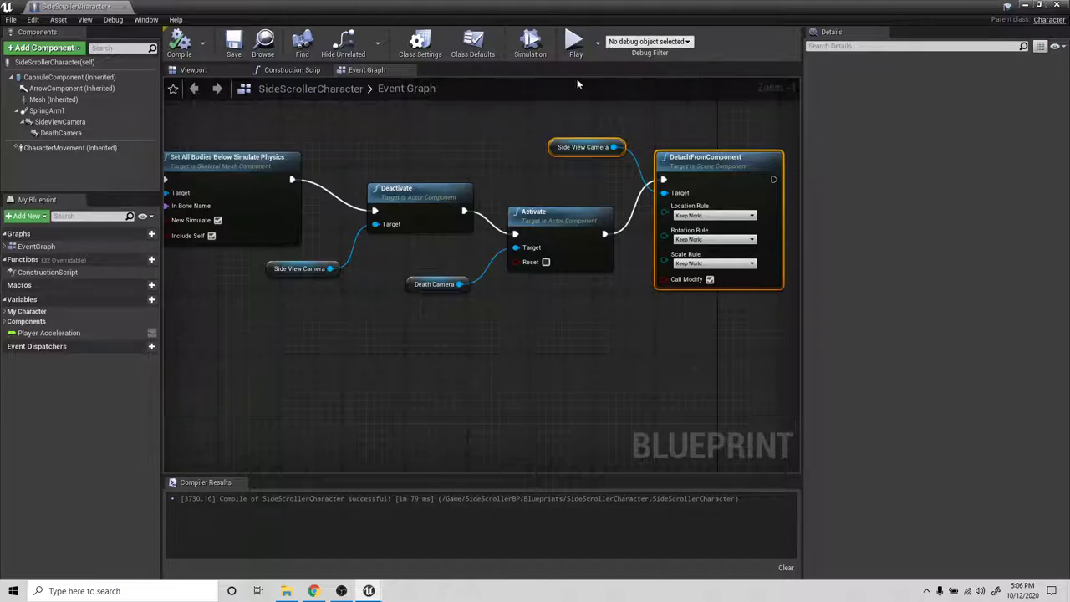
mouse_move(575, 42)
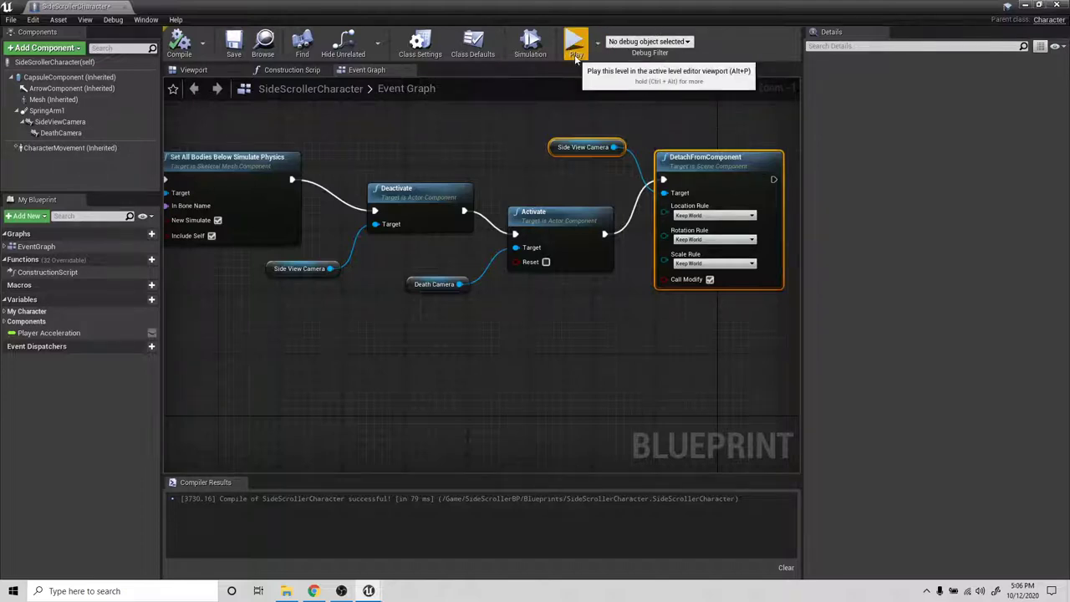
Step: Start a play session from the Blueprint toolbar and return to the level editor
click(582, 147)
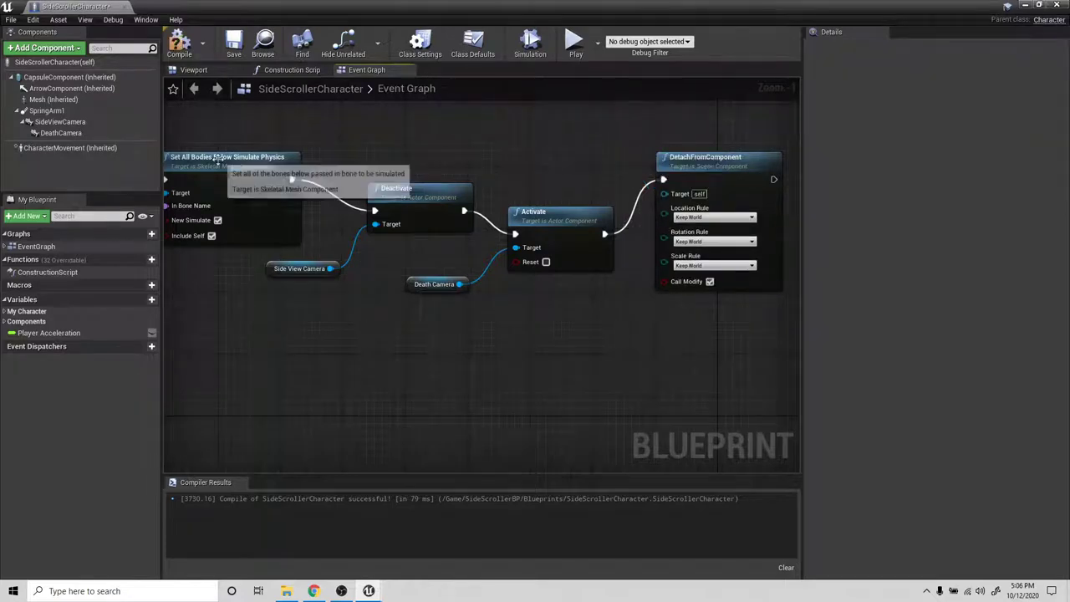
click(60, 134)
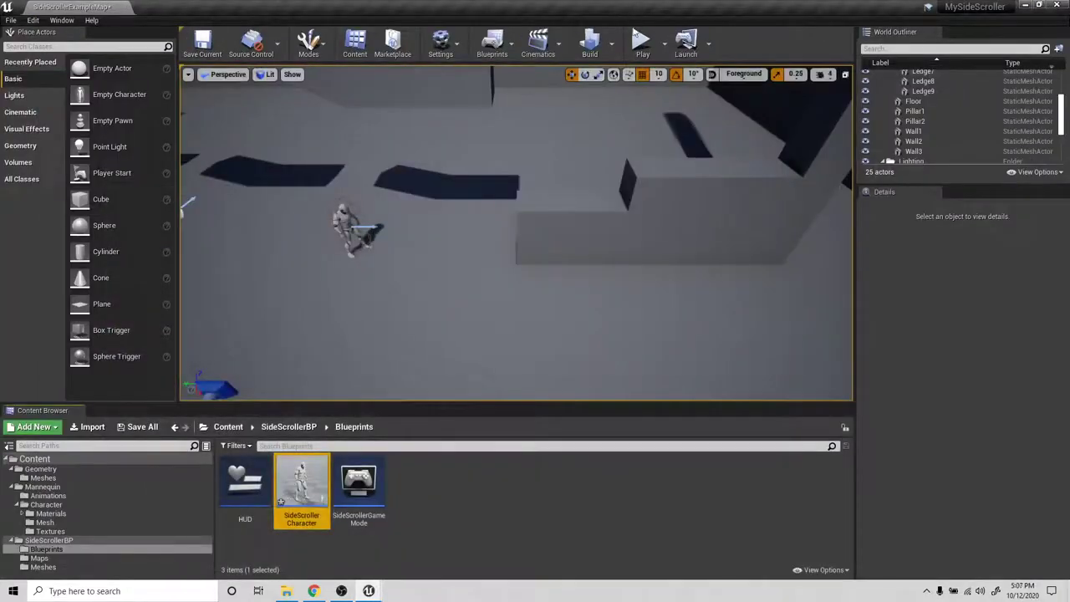
Step: Play the level to watch the character die, stop, then reopen SideScrollerCharacter
click(641, 40)
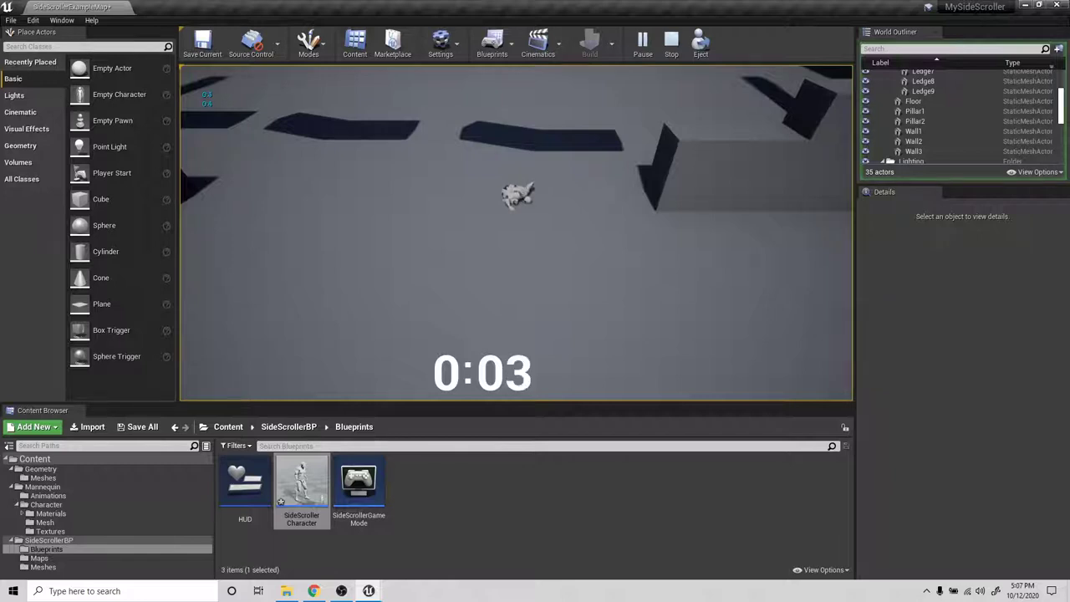
click(672, 40)
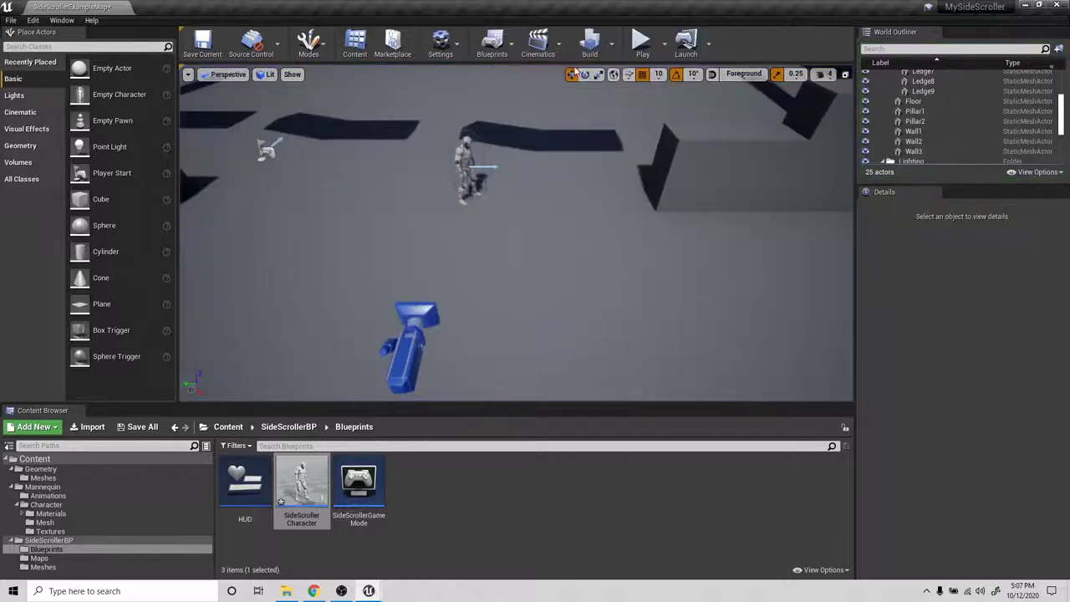
click(642, 40)
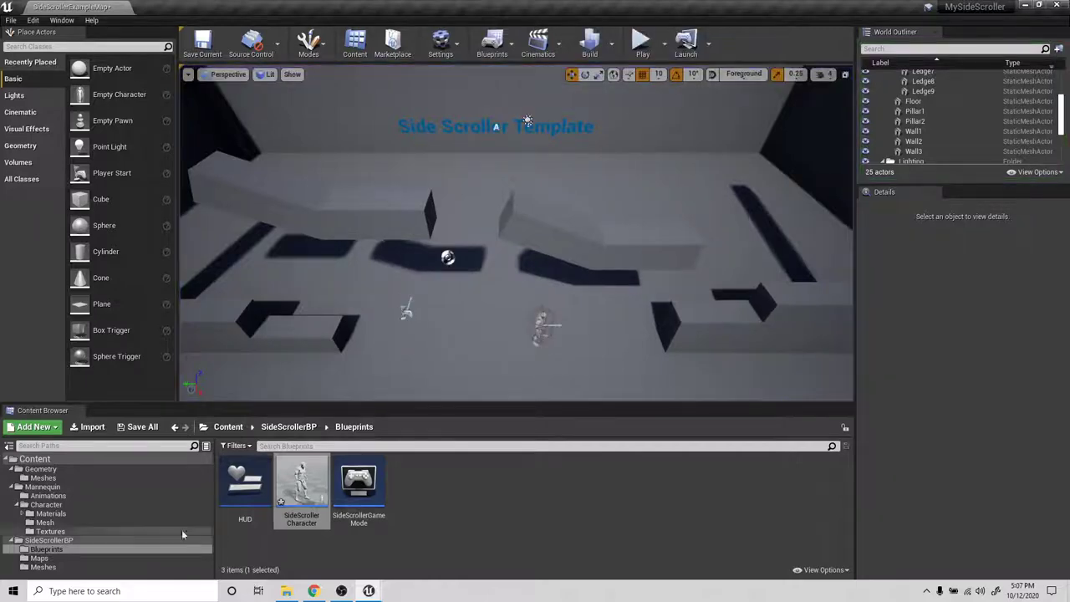
double_click(301, 482)
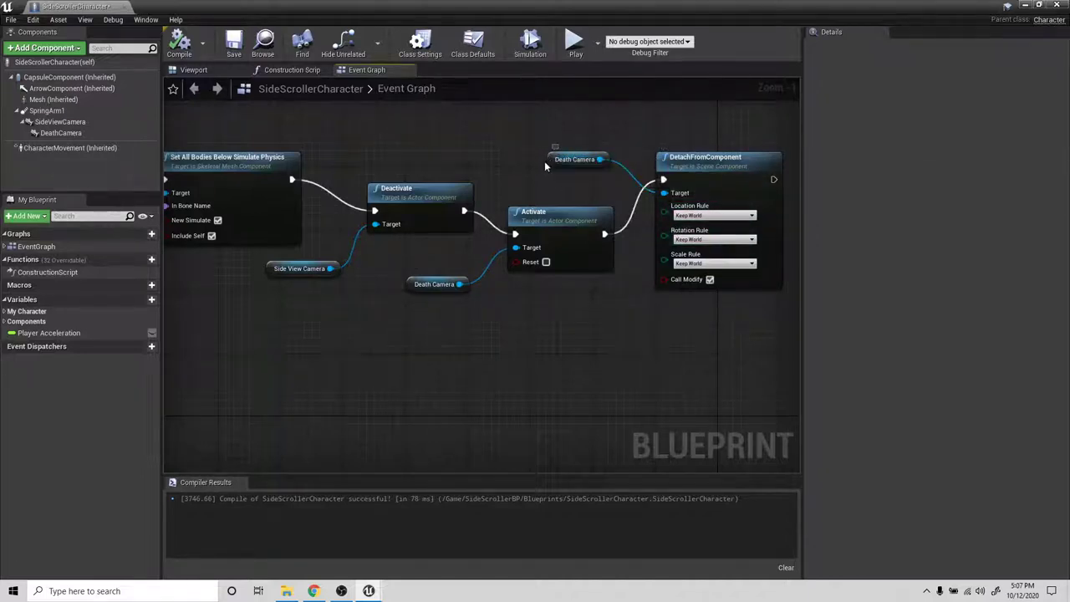
mouse_move(409, 193)
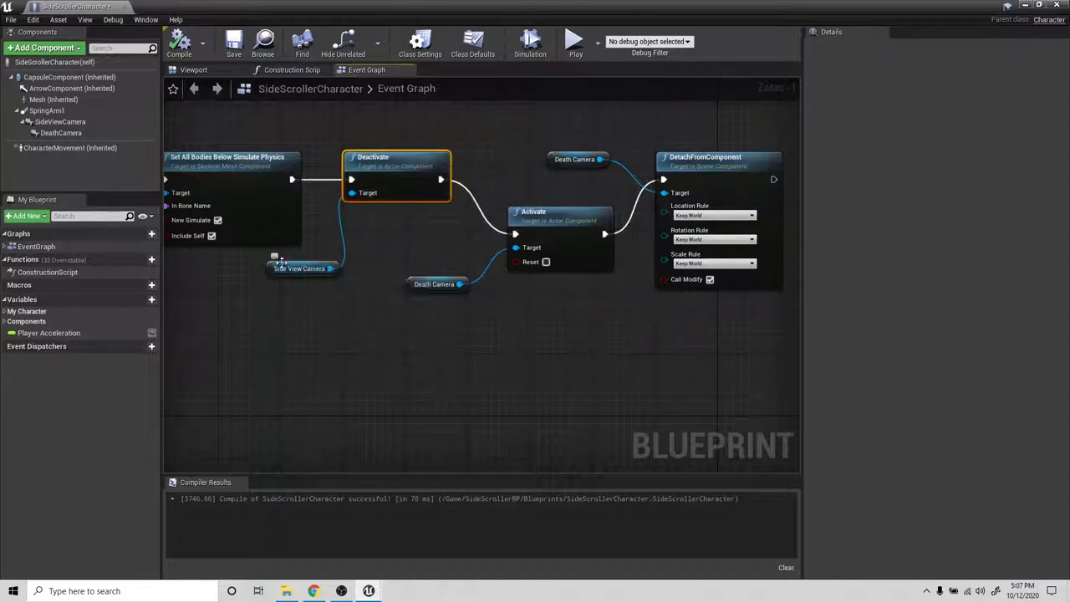
Step: Reposition the Deactivate node while wiring Death Camera into DetachFromComponent
click(288, 267)
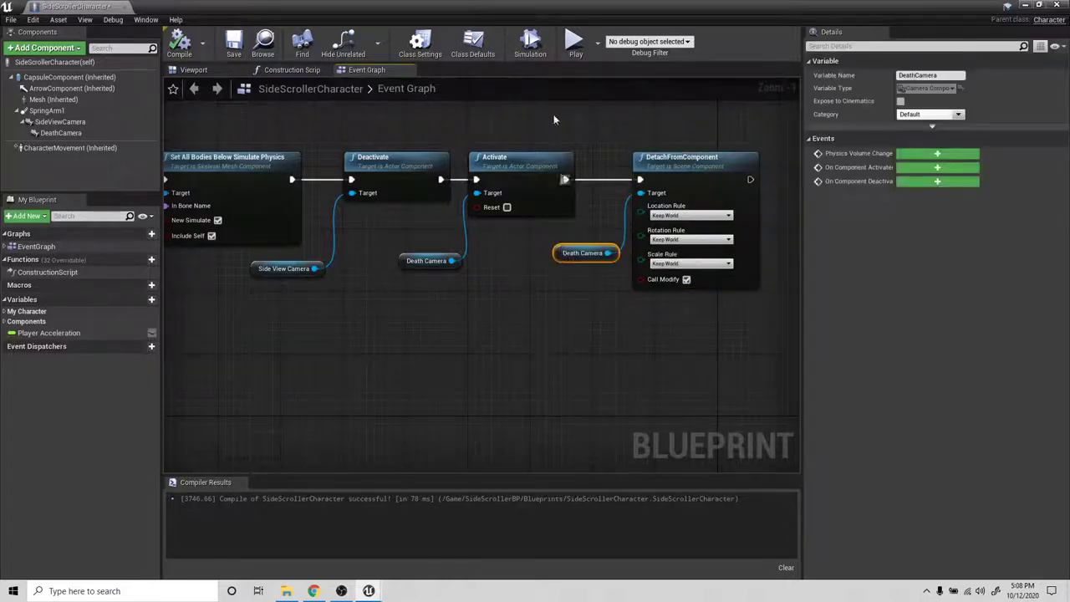
mouse_move(467, 191)
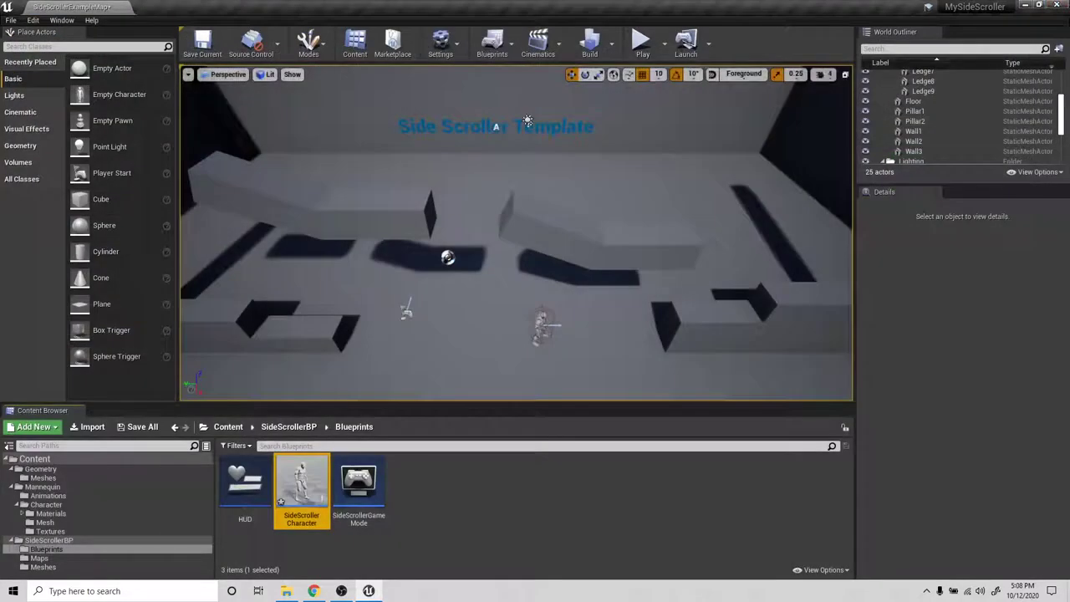
Step: Play the level until the character dies, then stop the session
click(641, 41)
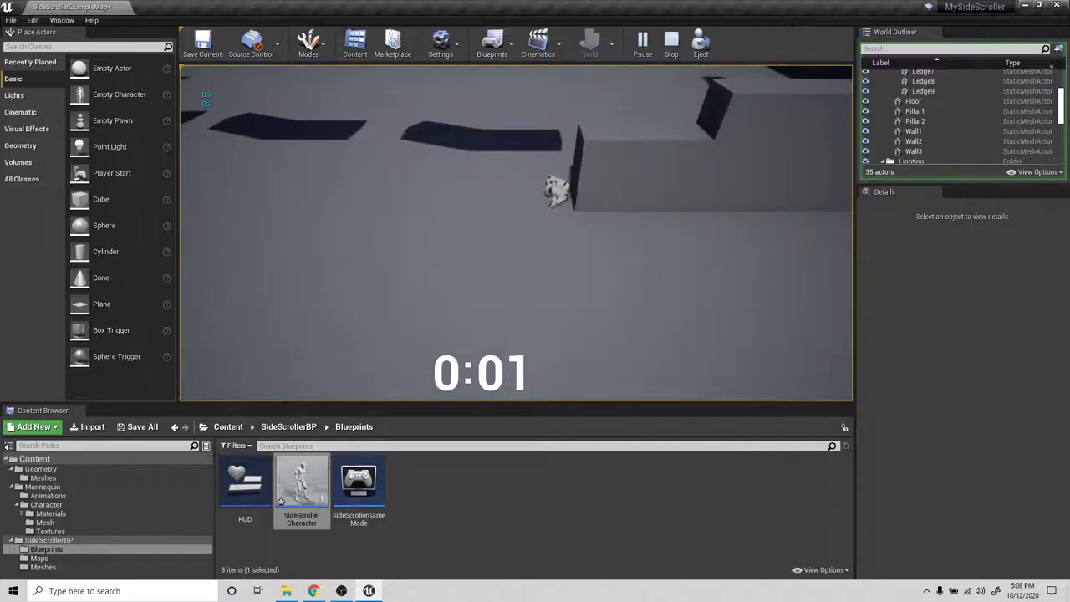
click(671, 40)
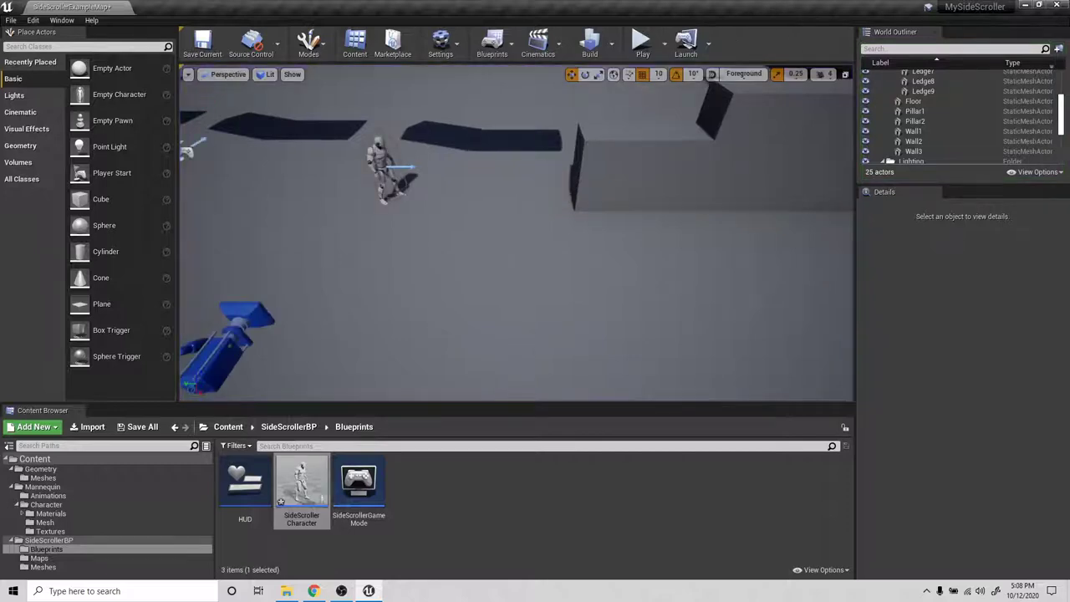
mouse_move(508, 167)
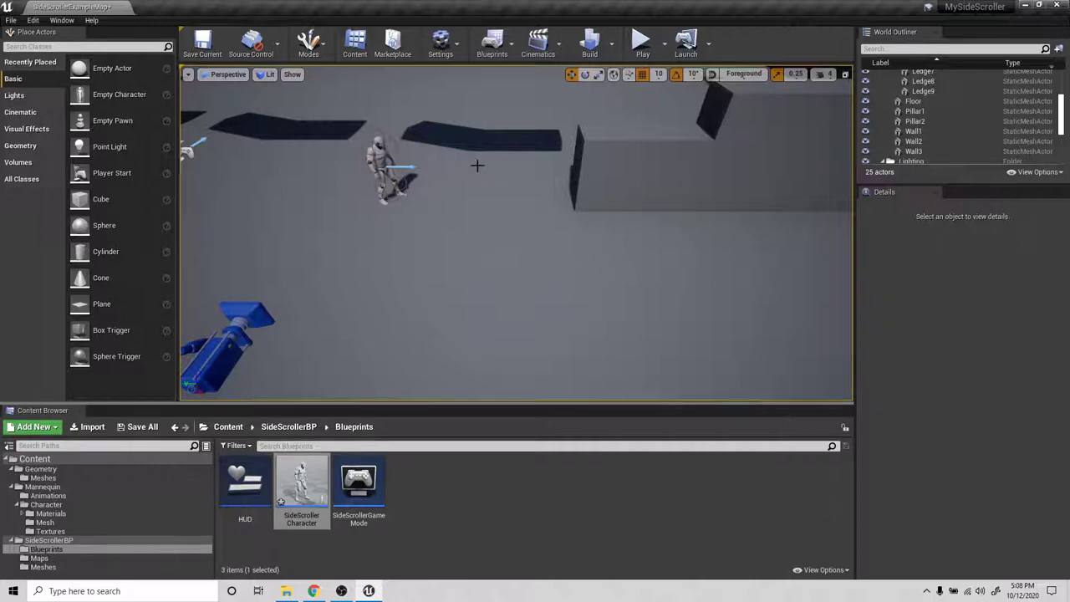
mouse_move(357, 231)
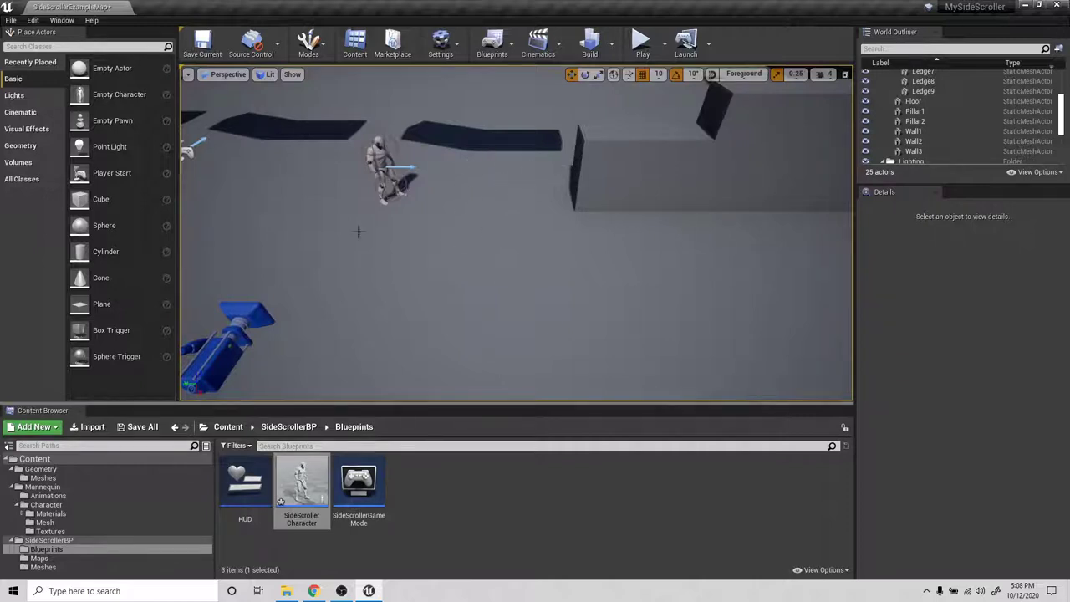